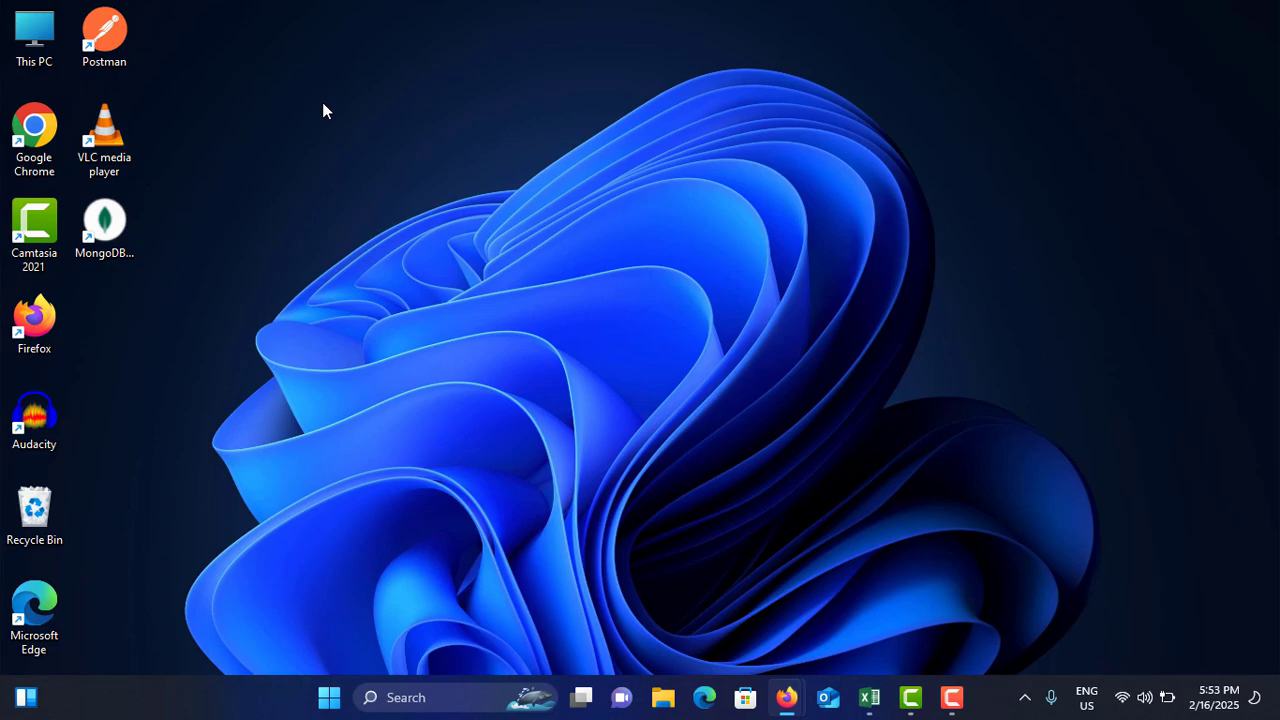
mouse_move(754, 635)
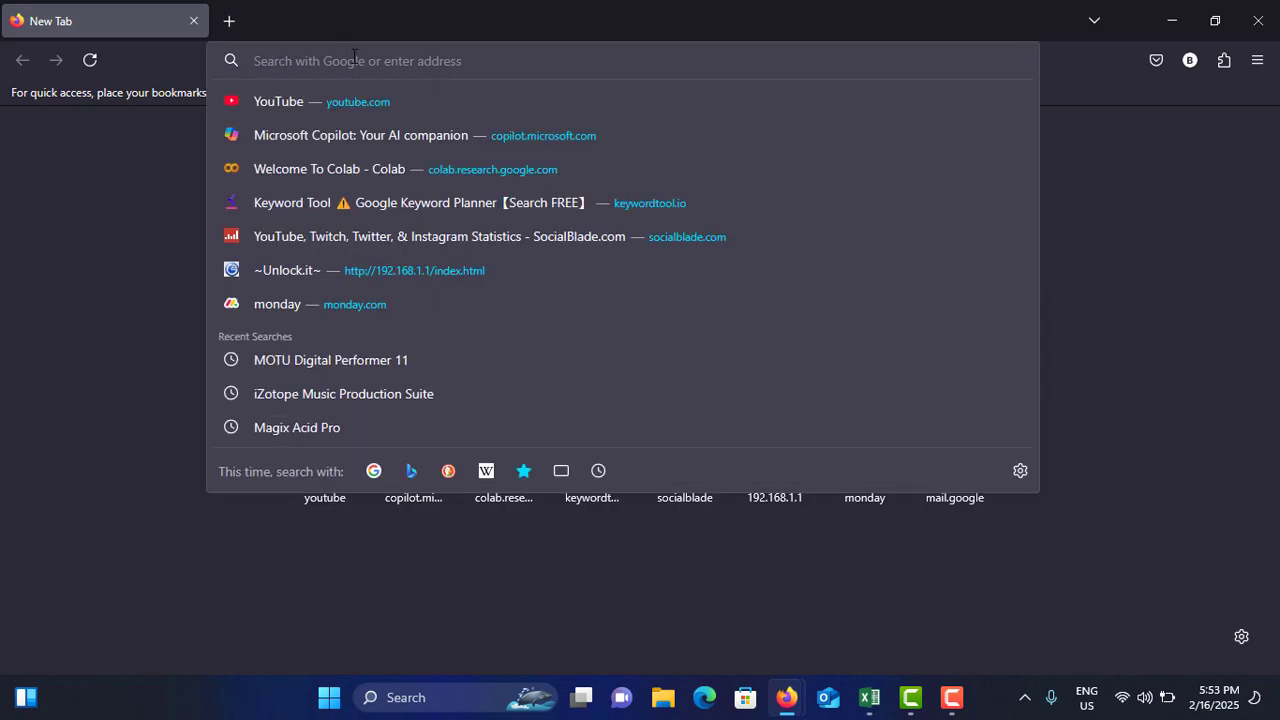
Search Google for 'windows 11 iso' from the Firefox address bar
click(278, 101)
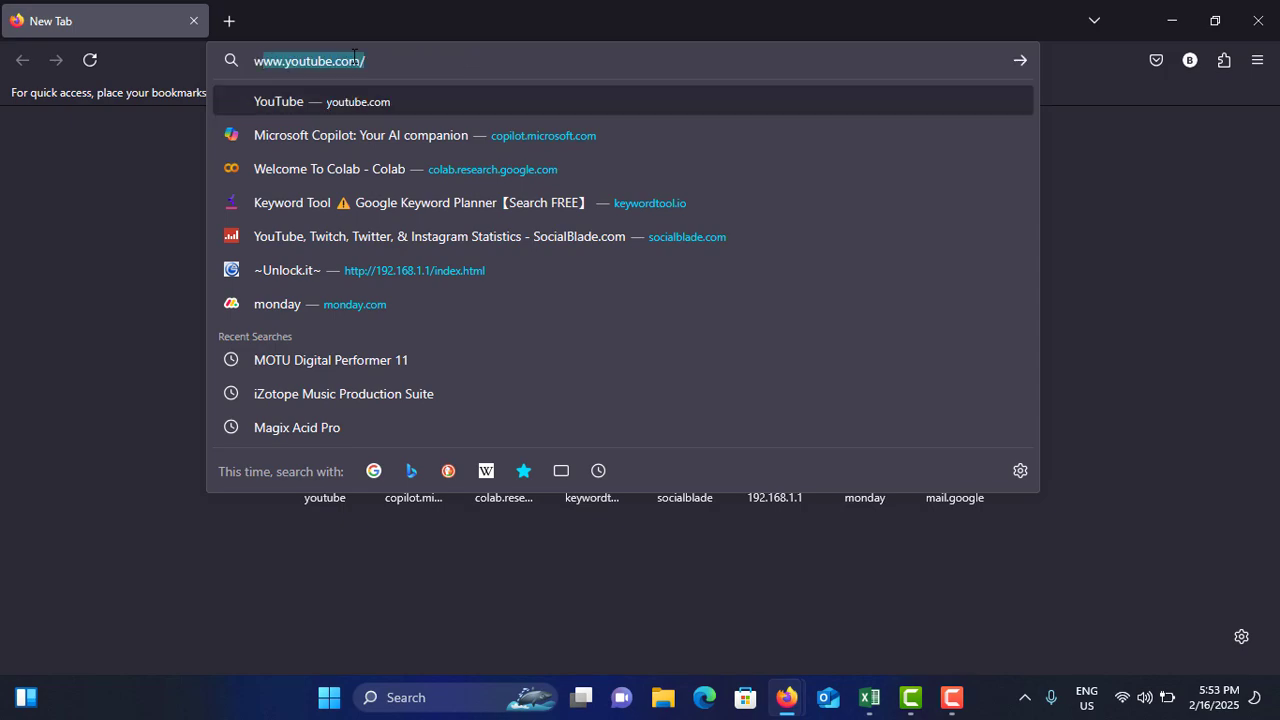
text(windows+11+iso)
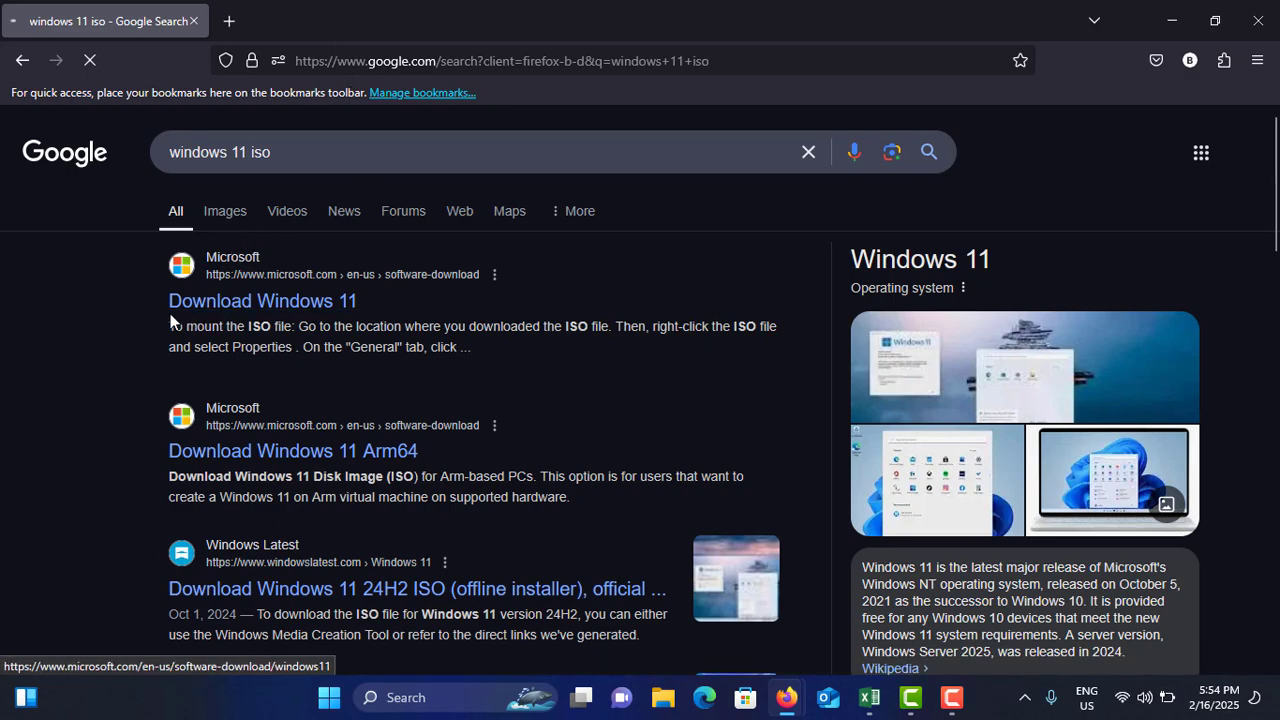
mouse_move(228, 277)
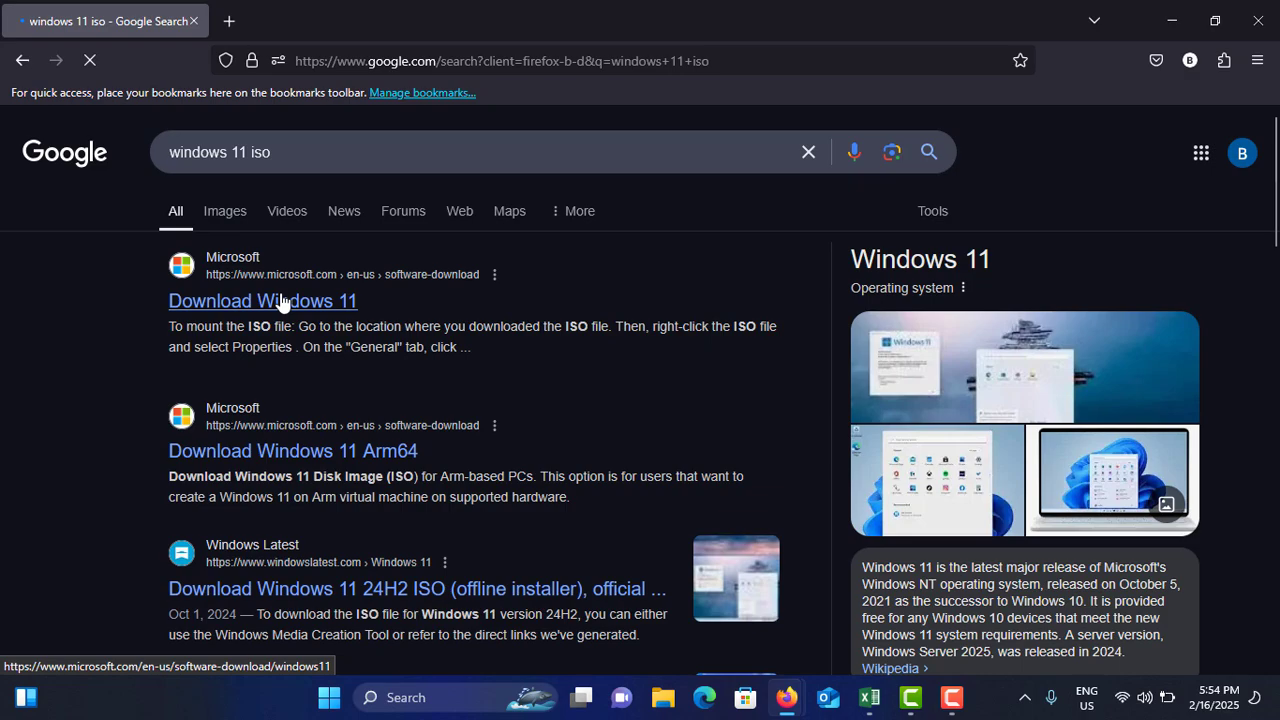
Open Microsoft's Download Windows 11 page and scroll to the disk image section
click(262, 301)
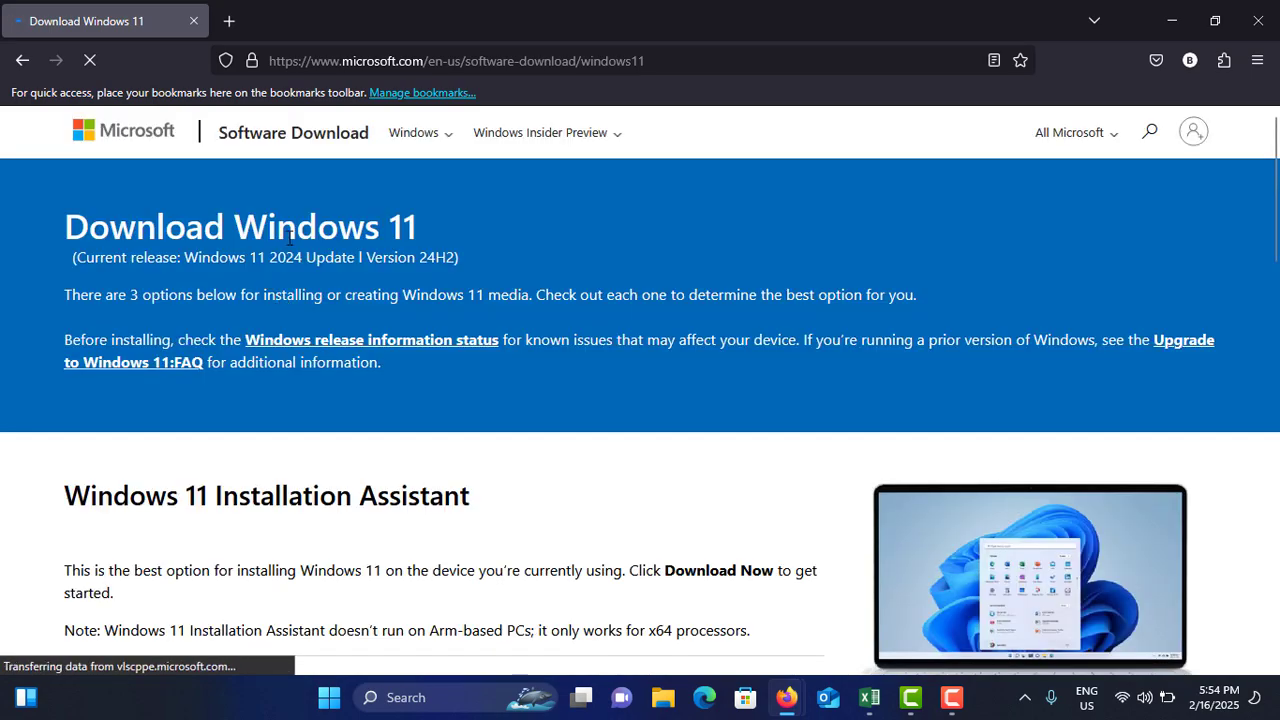
scroll(down, 3)
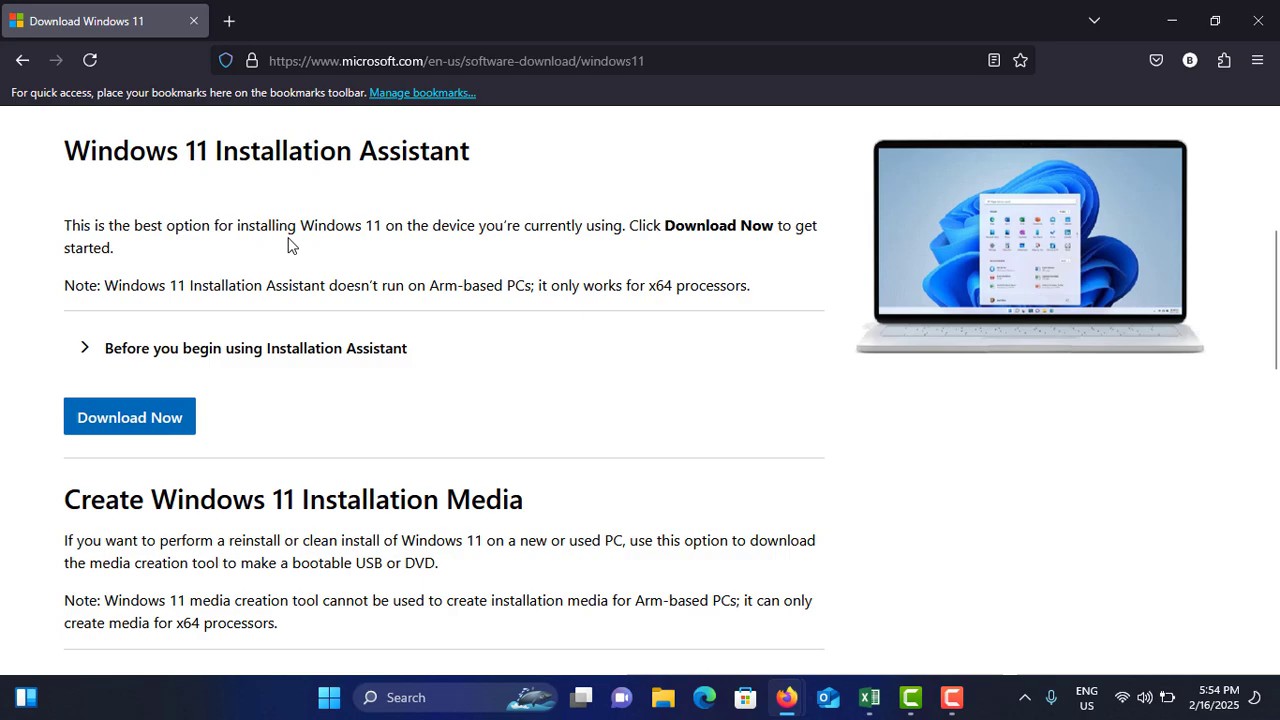
scroll(down, 3)
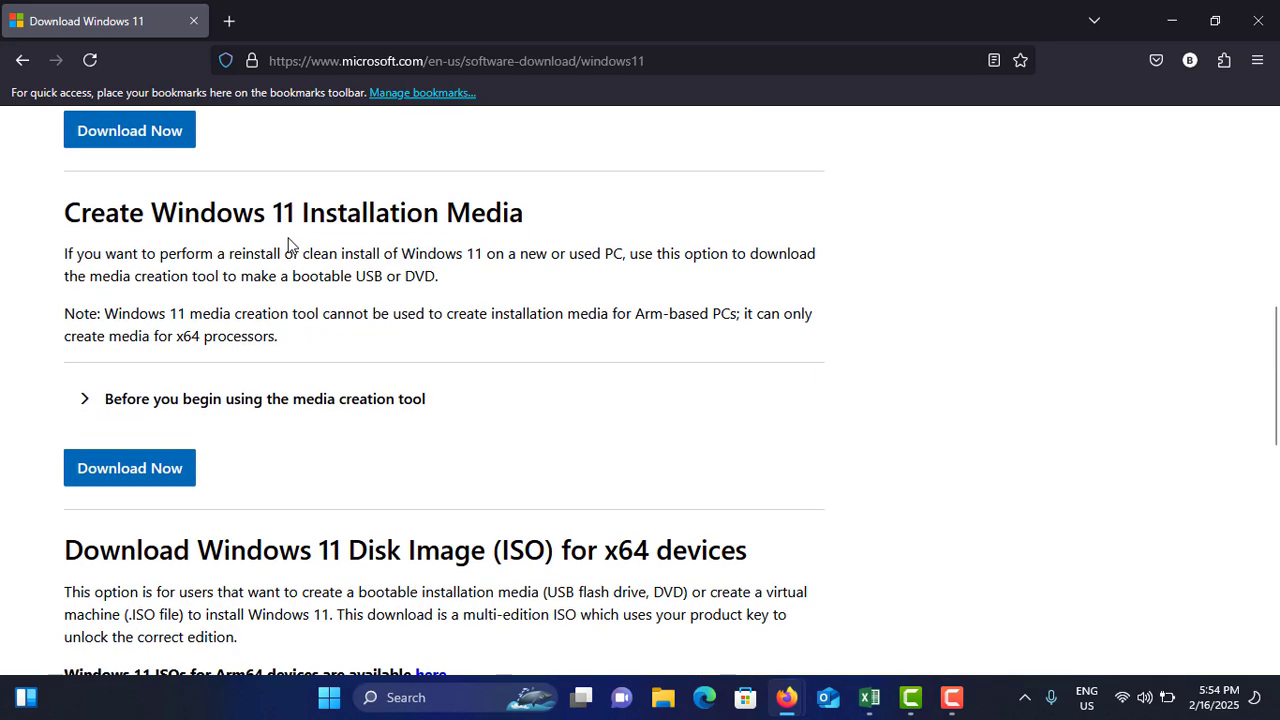
scroll(down, 3)
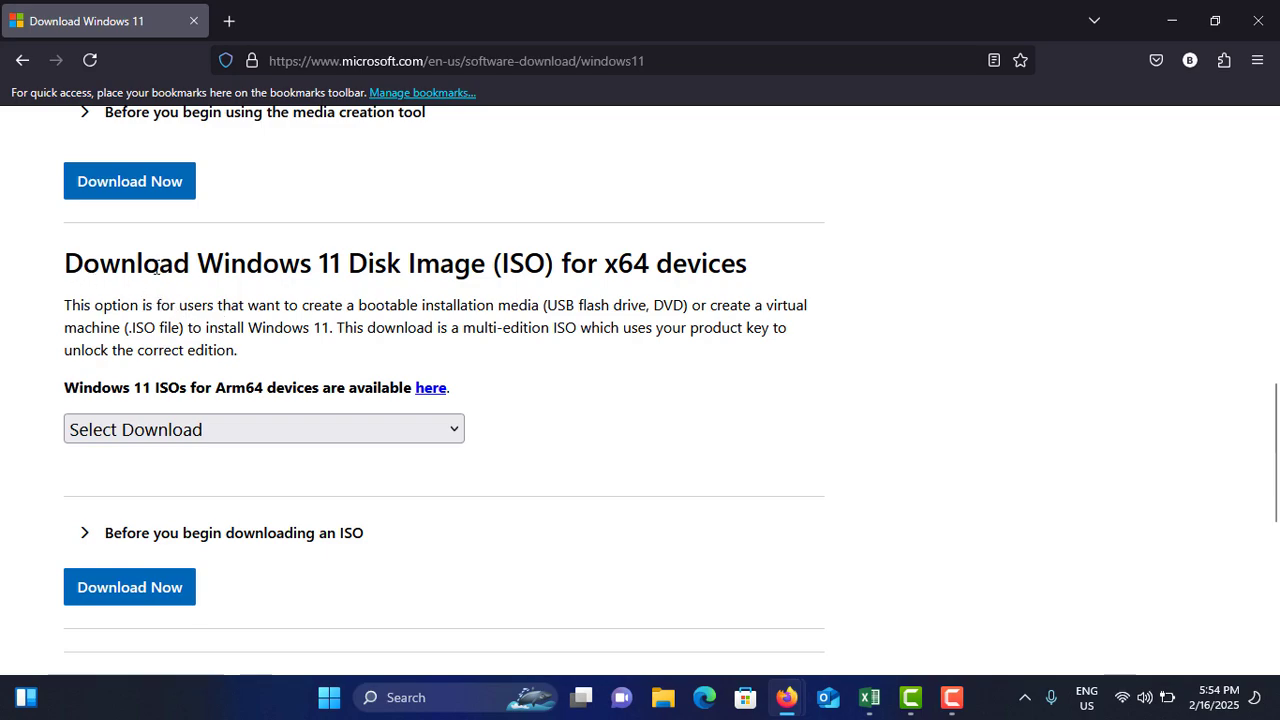
mouse_move(693, 280)
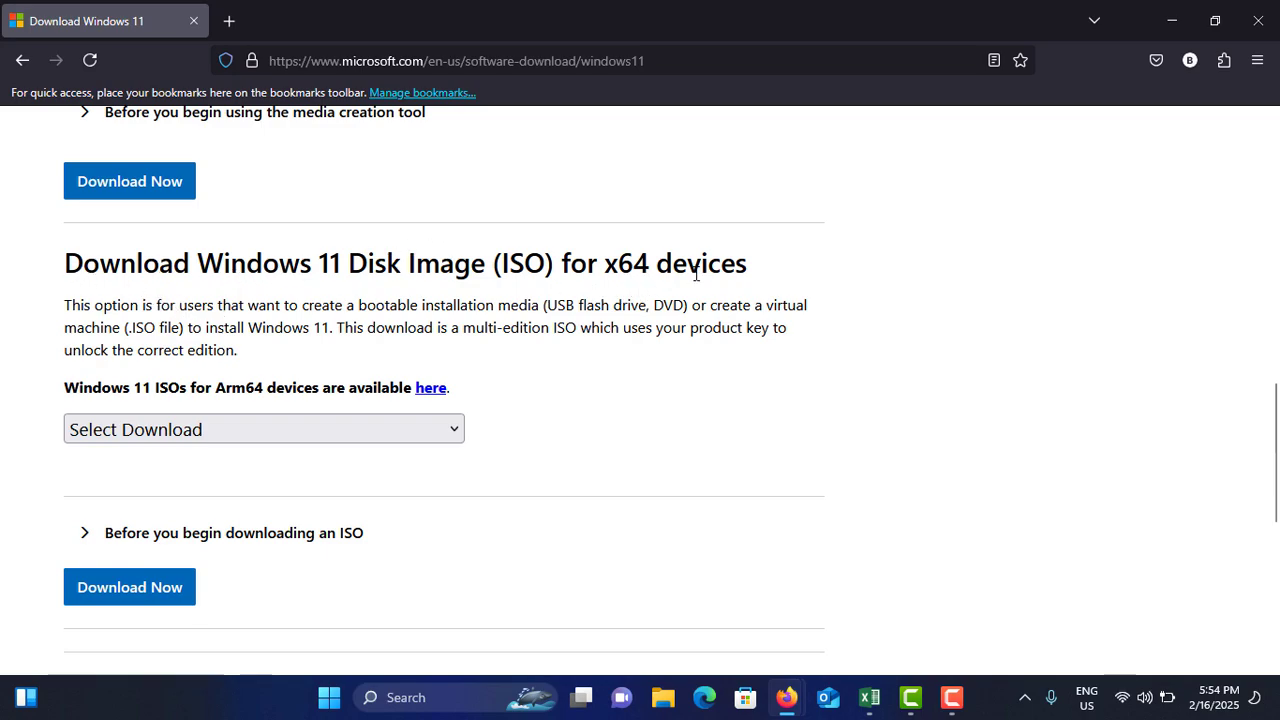
mouse_move(415, 448)
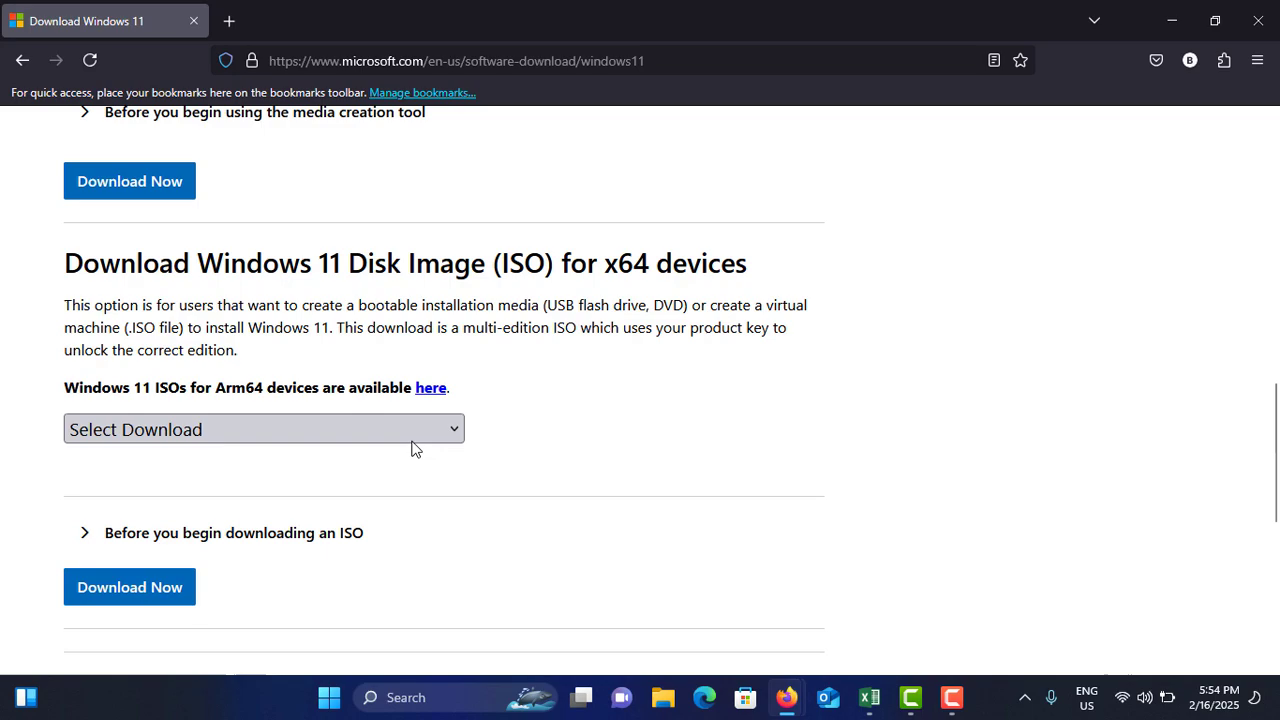
Select Windows 11 (multi-edition ISO for x64 devices) from the download list
click(263, 429)
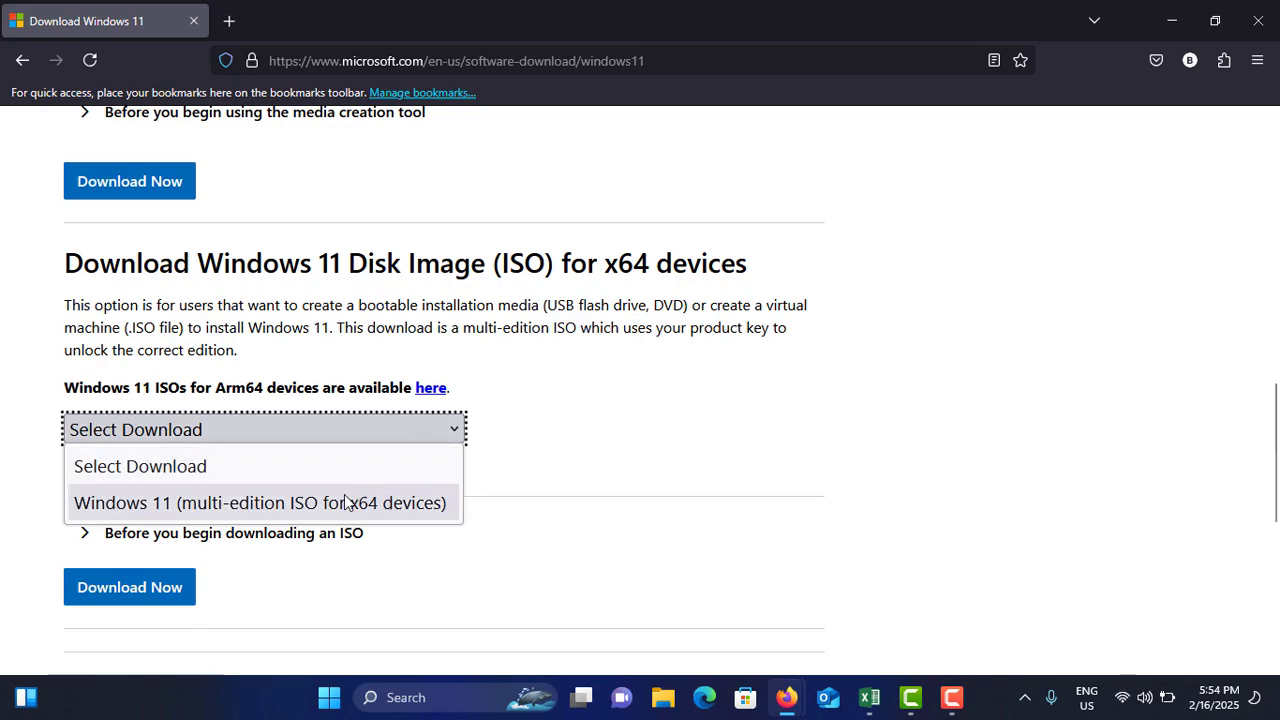
click(258, 502)
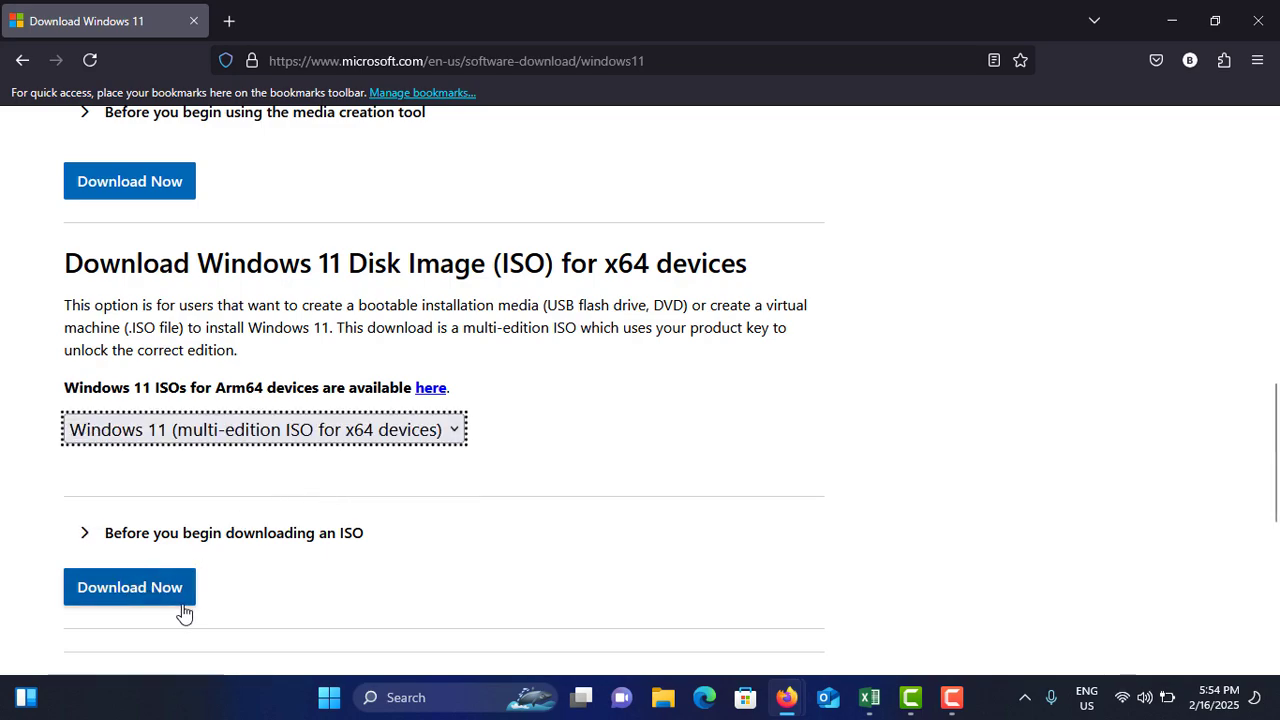
scroll(down, 3)
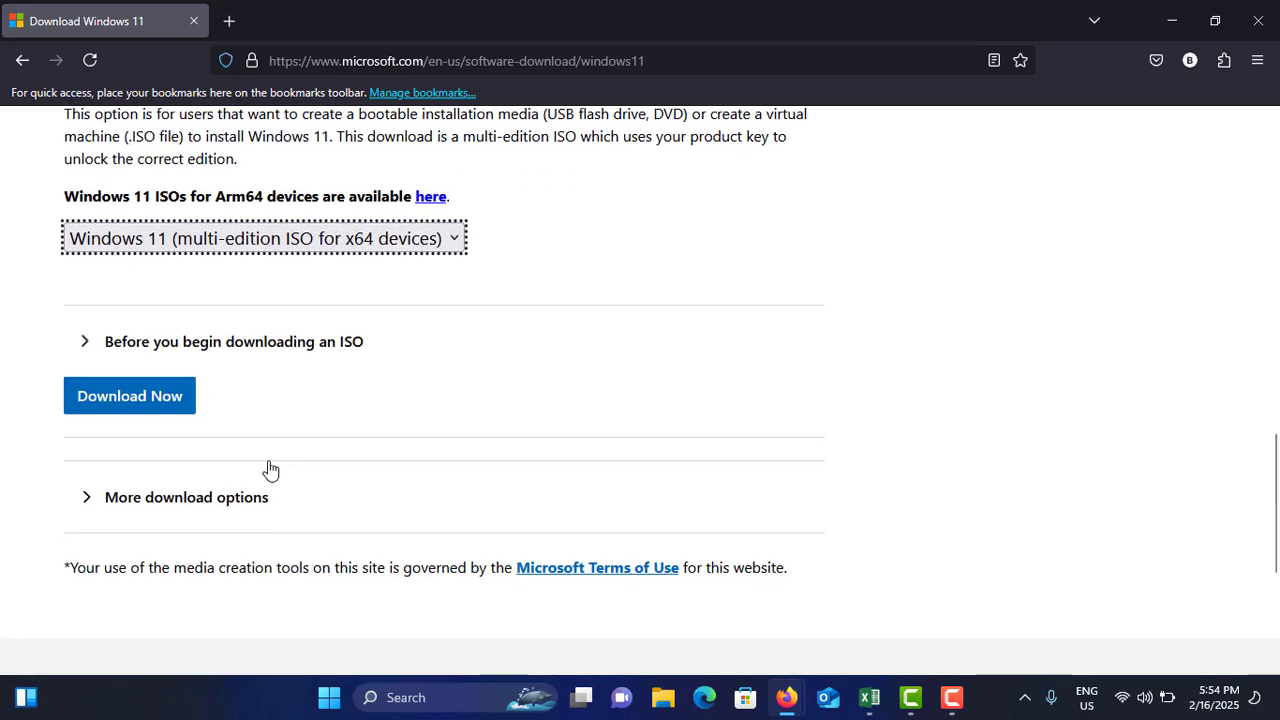
scroll(up, 3)
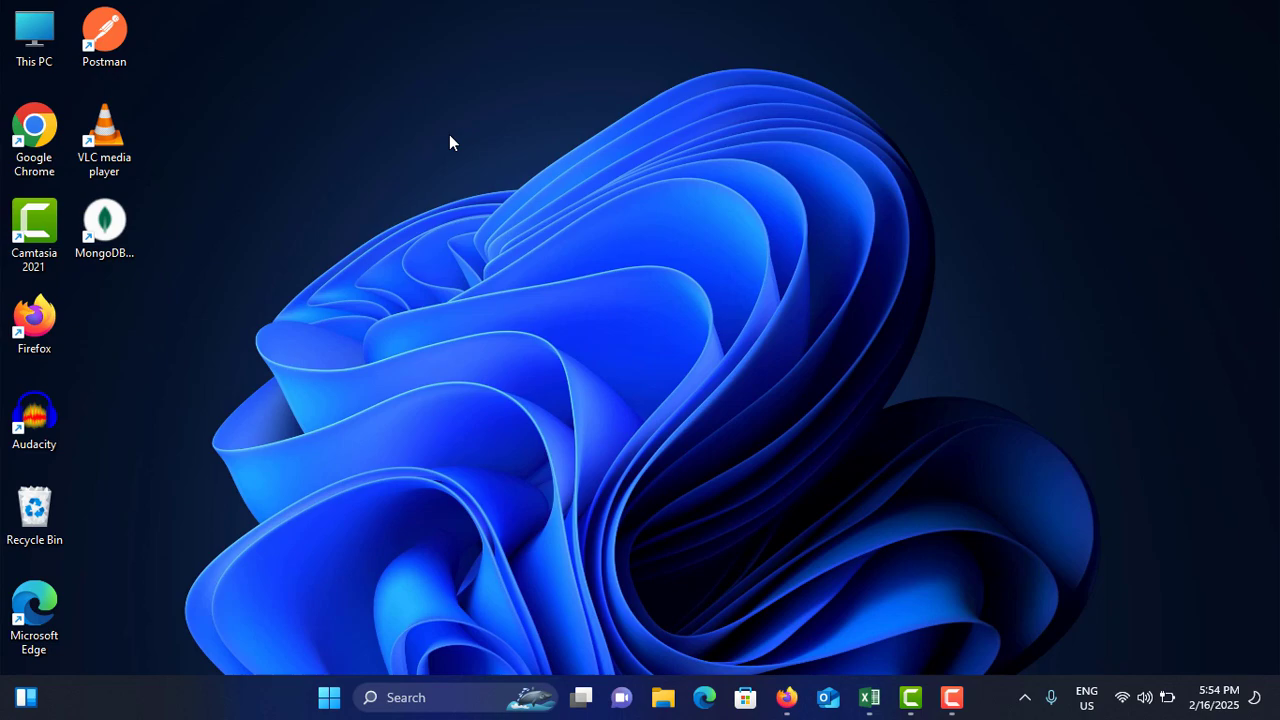
Open This PC and check the 14.9 GB PrimeOS USB drive (G:)
click(28, 28)
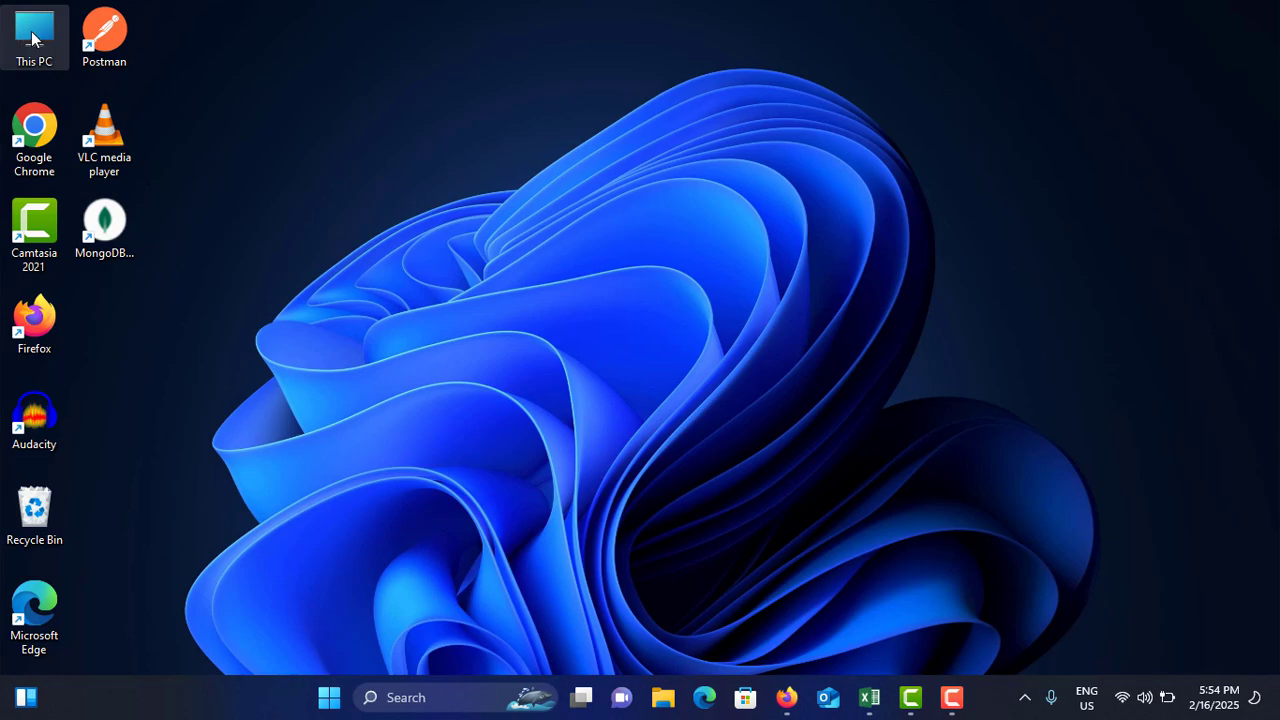
double_click(35, 30)
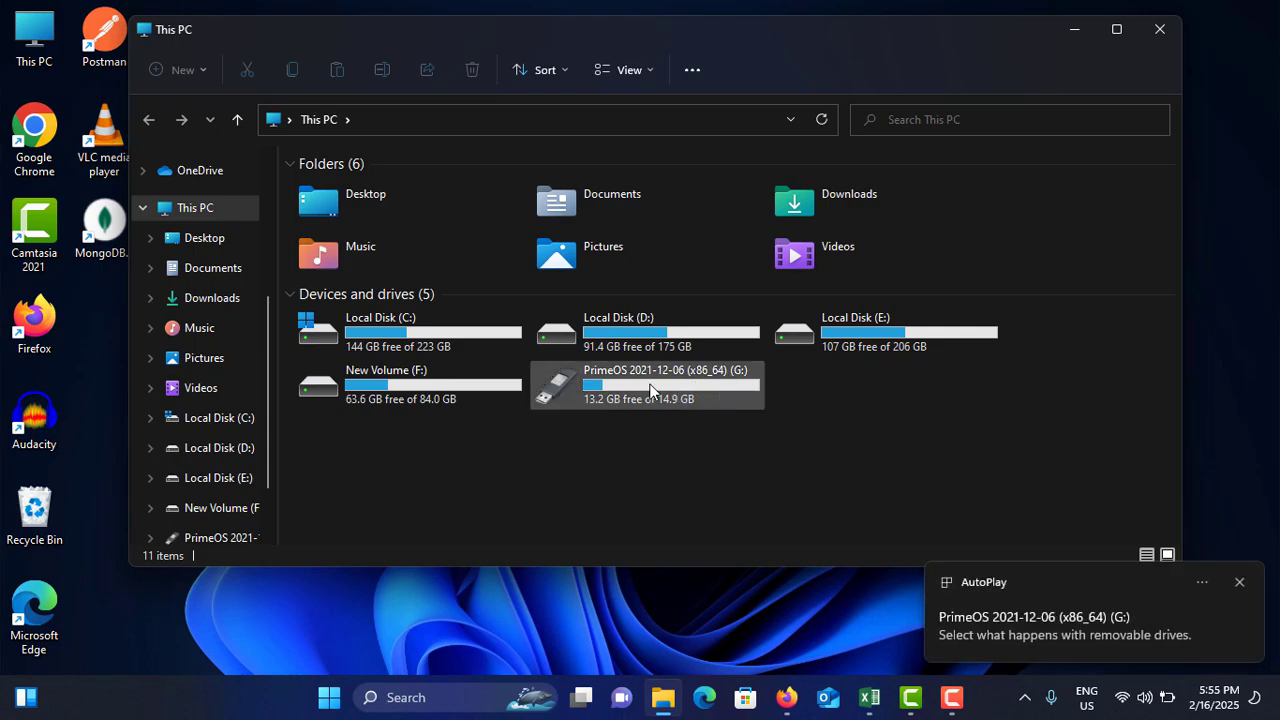
mouse_move(666, 411)
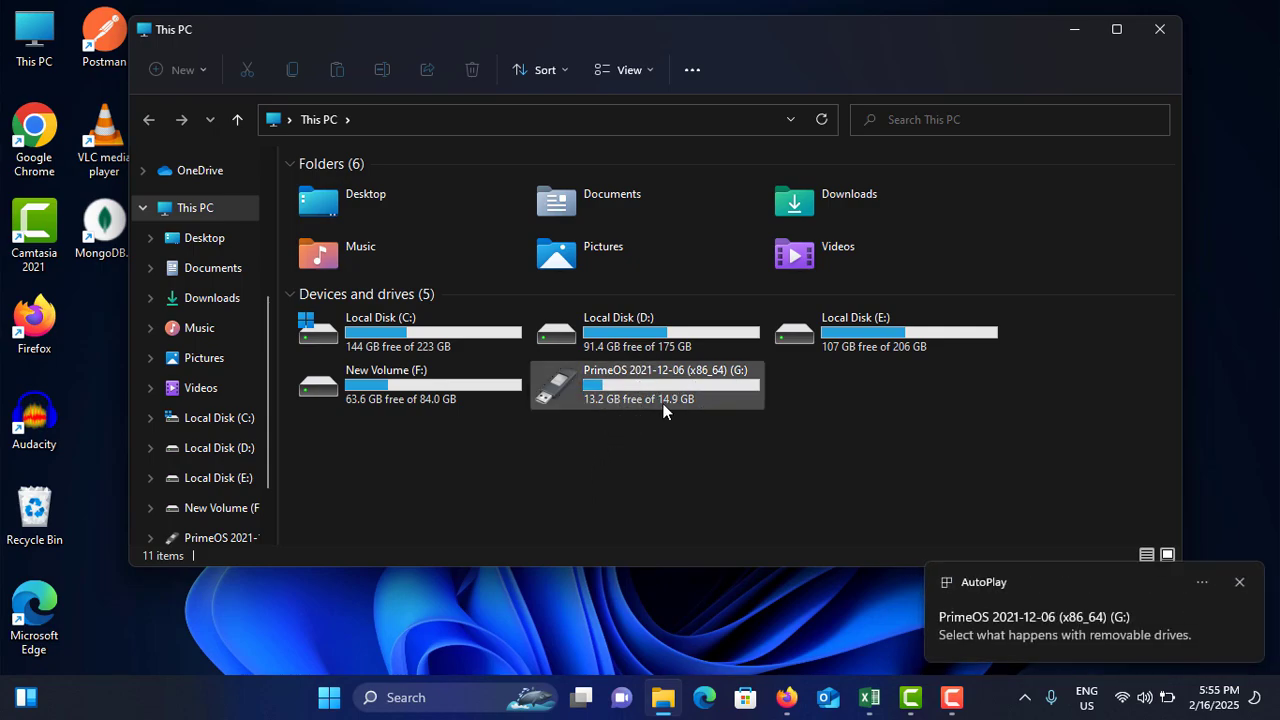
mouse_move(668, 410)
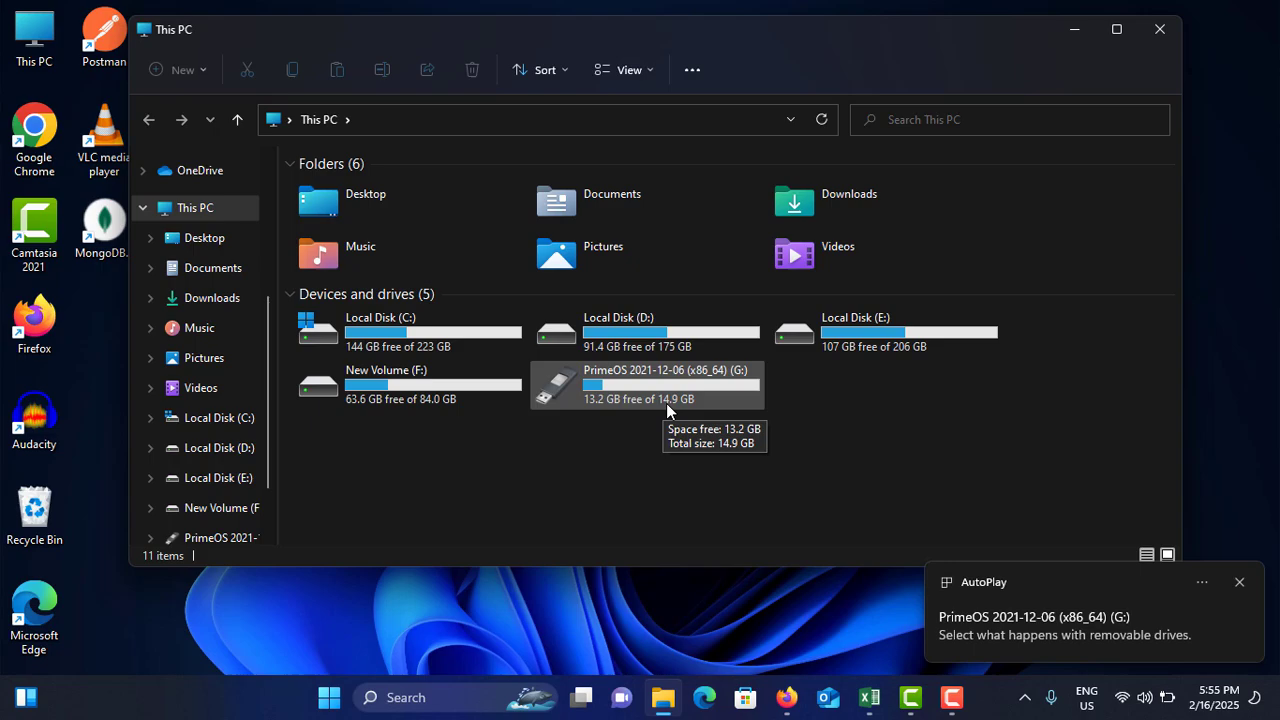
click(1239, 582)
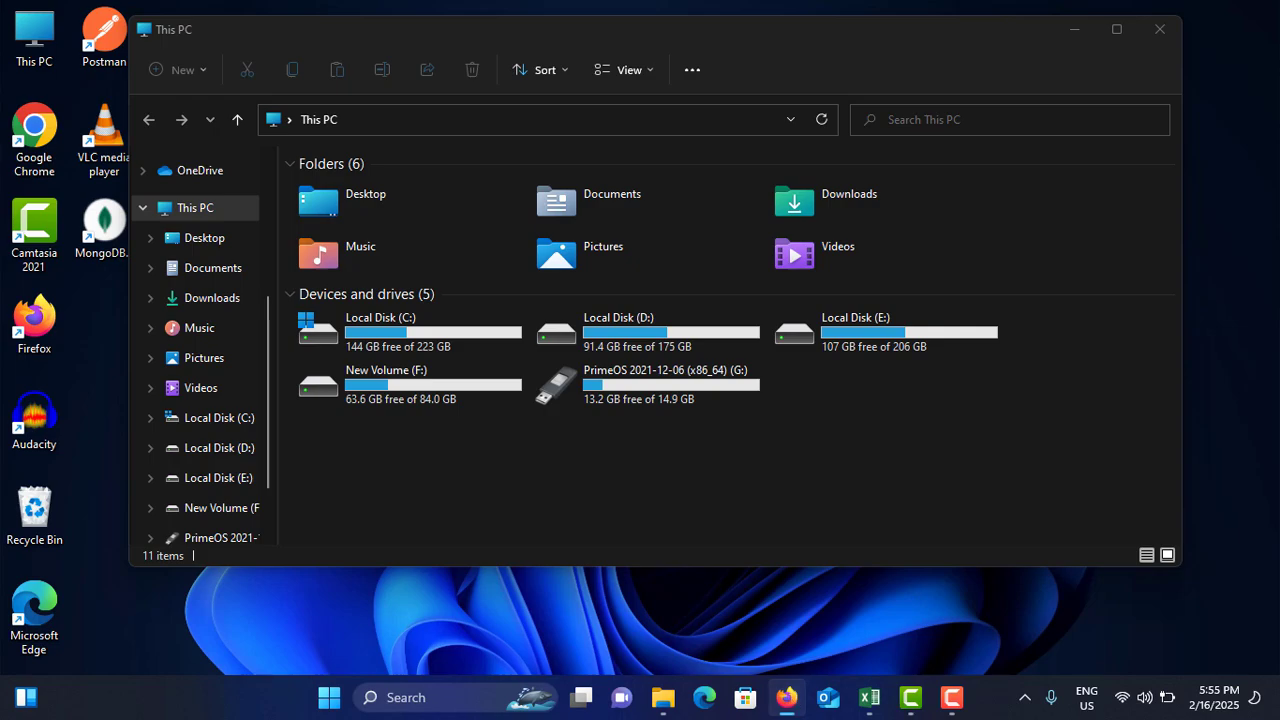
Search for Rufus and scroll the rufus.ie page to the rufus-4.6.exe download
click(787, 696)
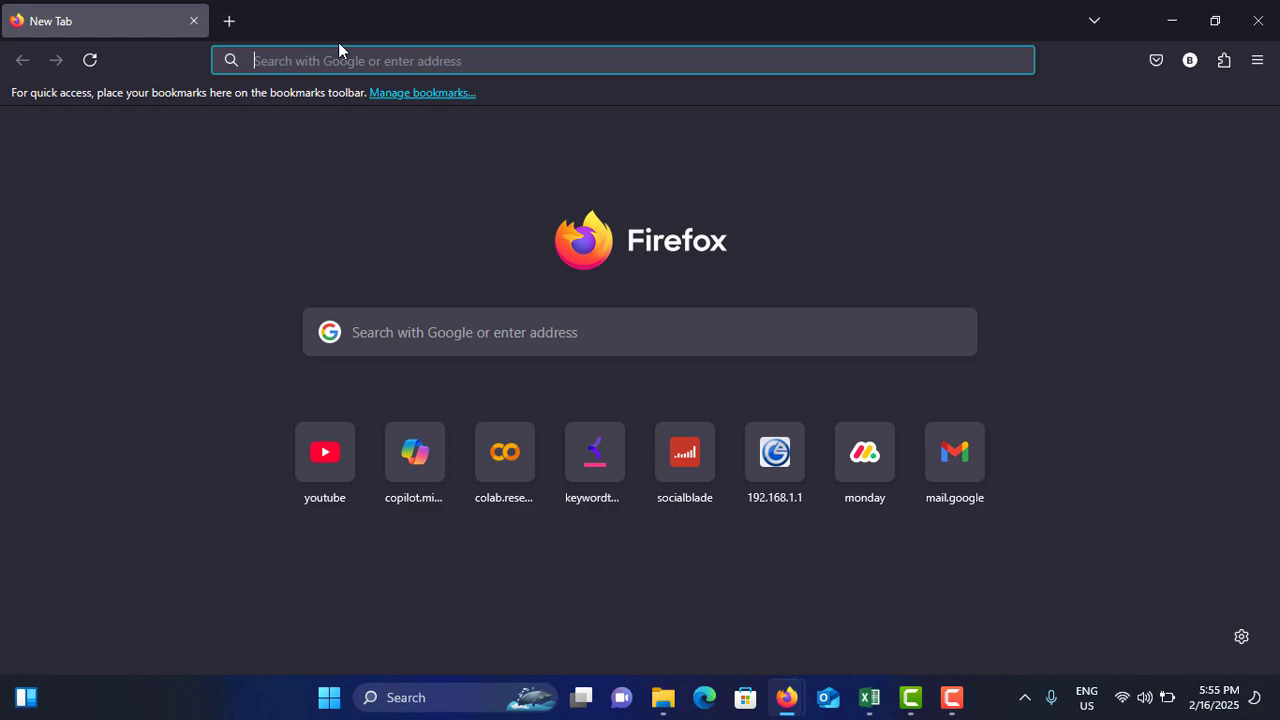
text(rufus)
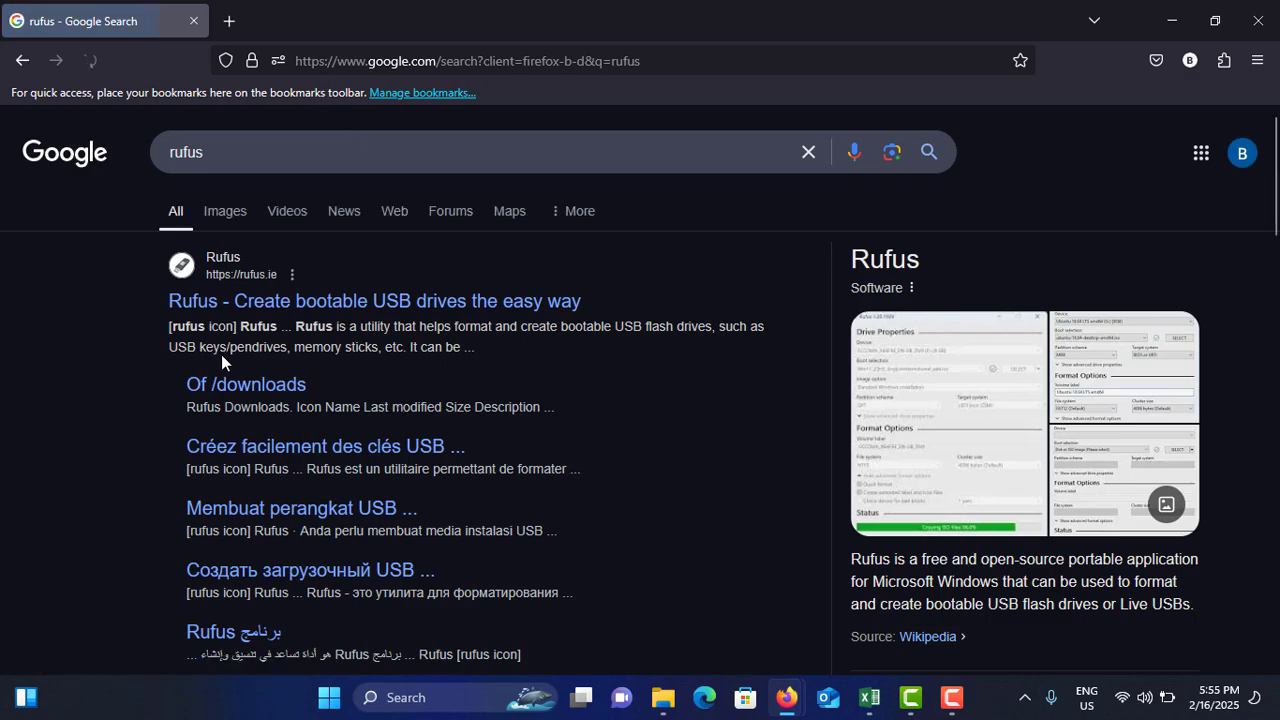
mouse_move(270, 309)
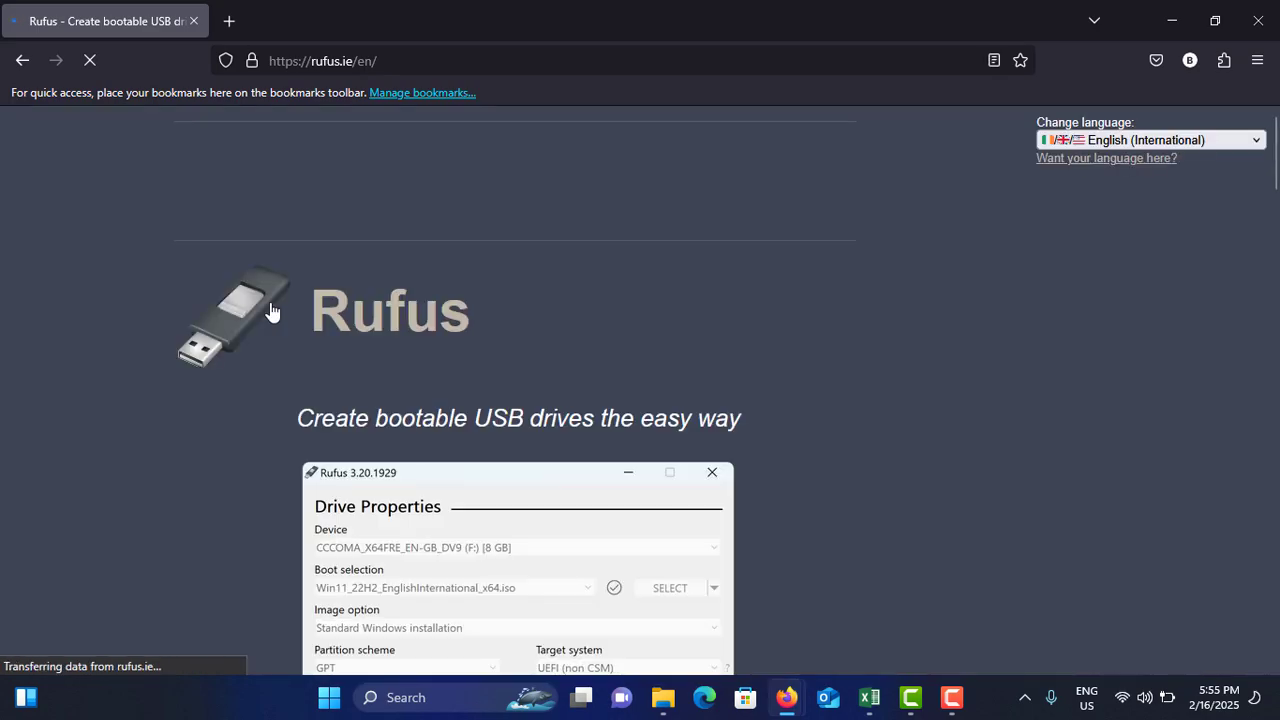
scroll(down, 3)
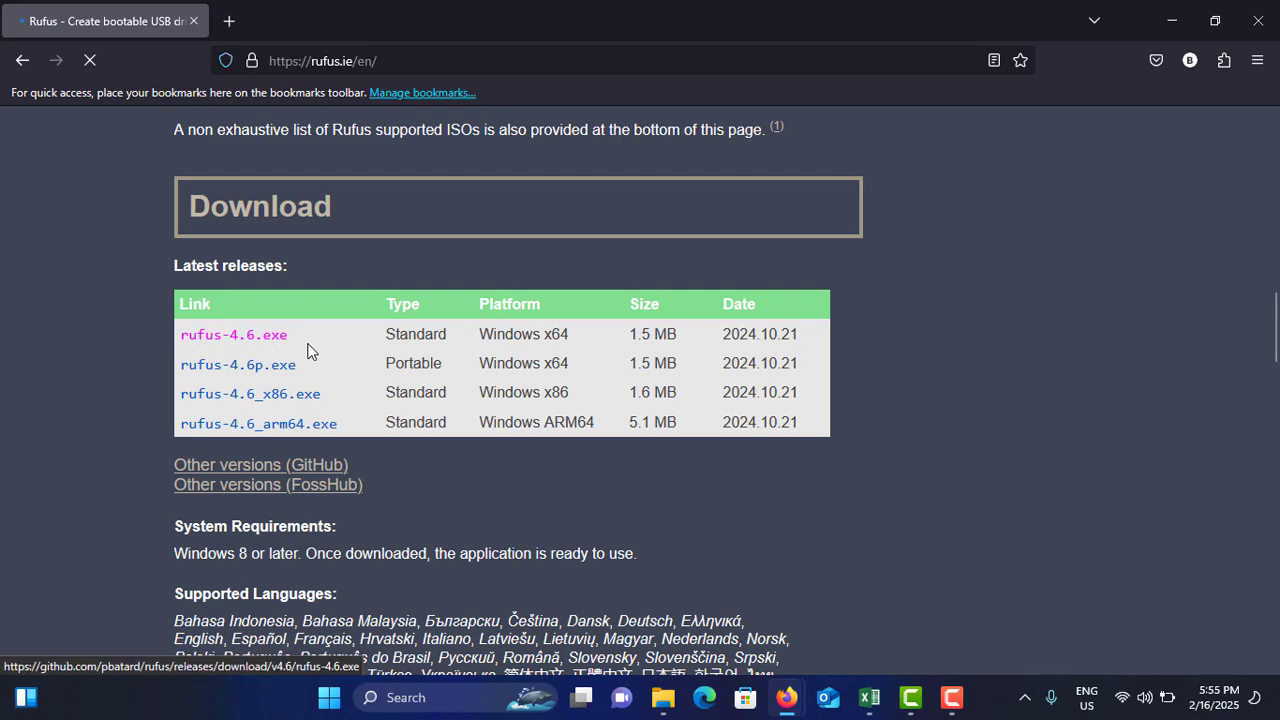
mouse_move(283, 344)
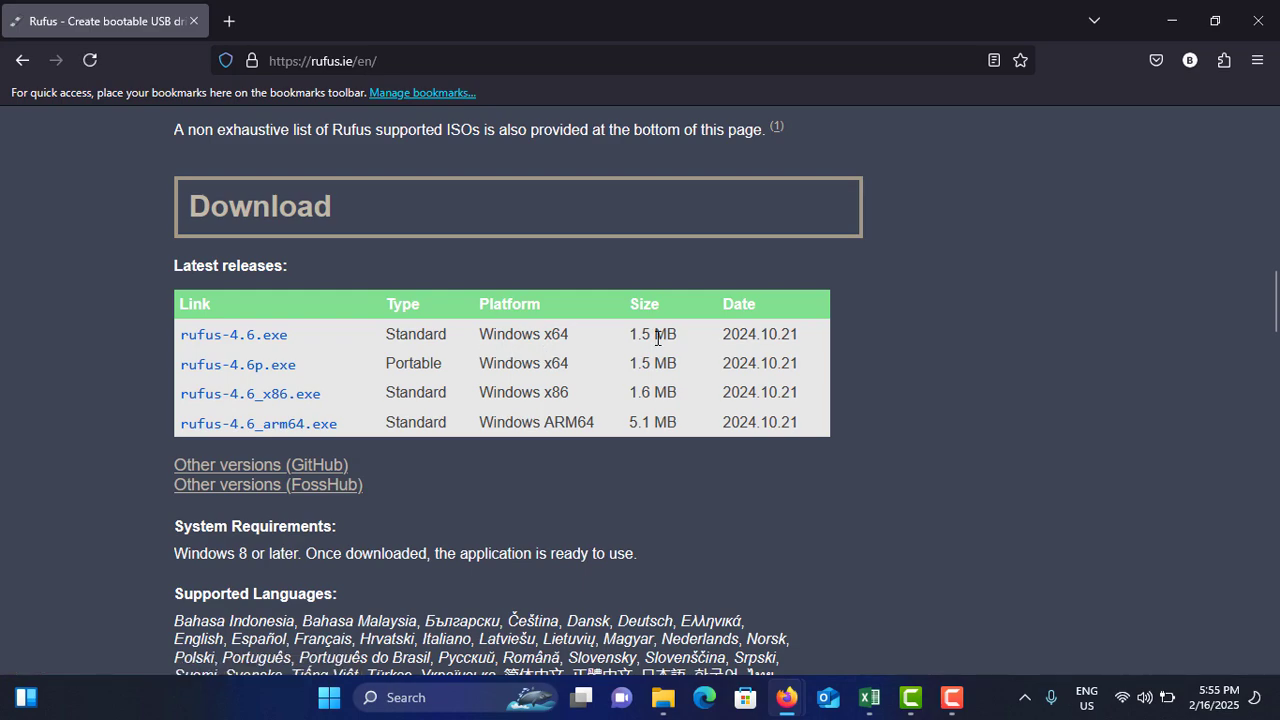
mouse_move(662, 334)
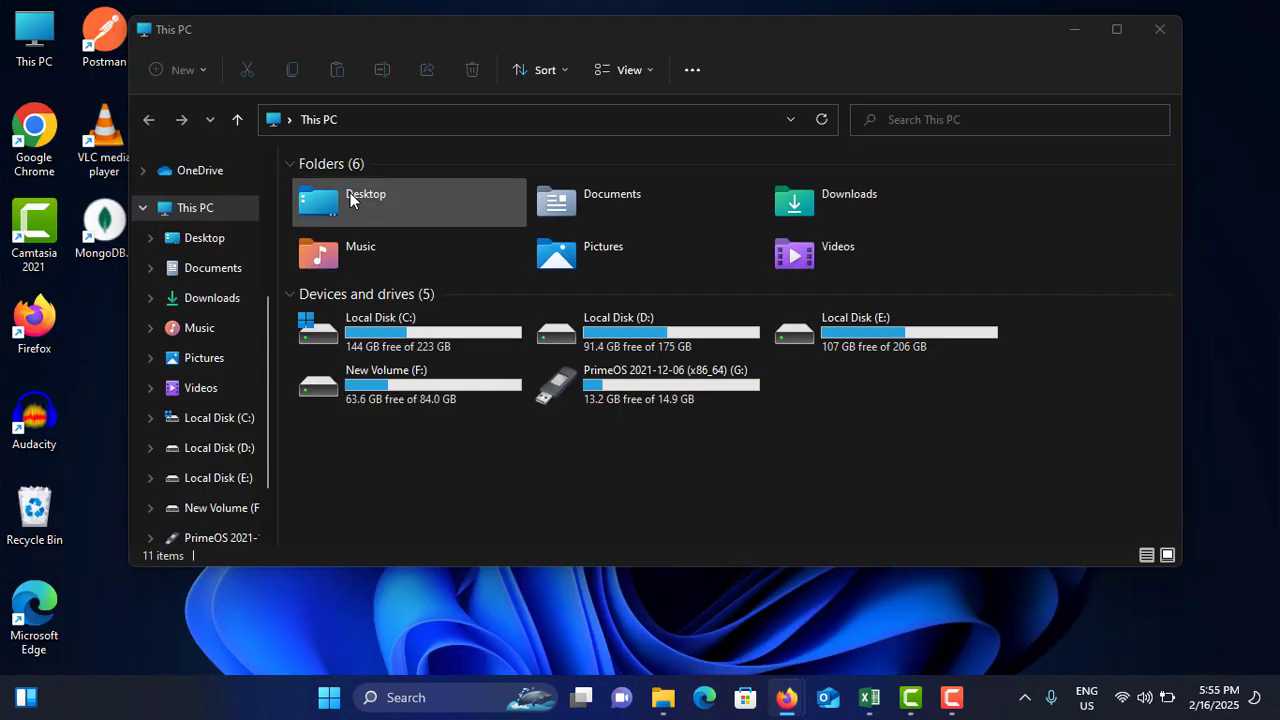
mouse_move(211, 297)
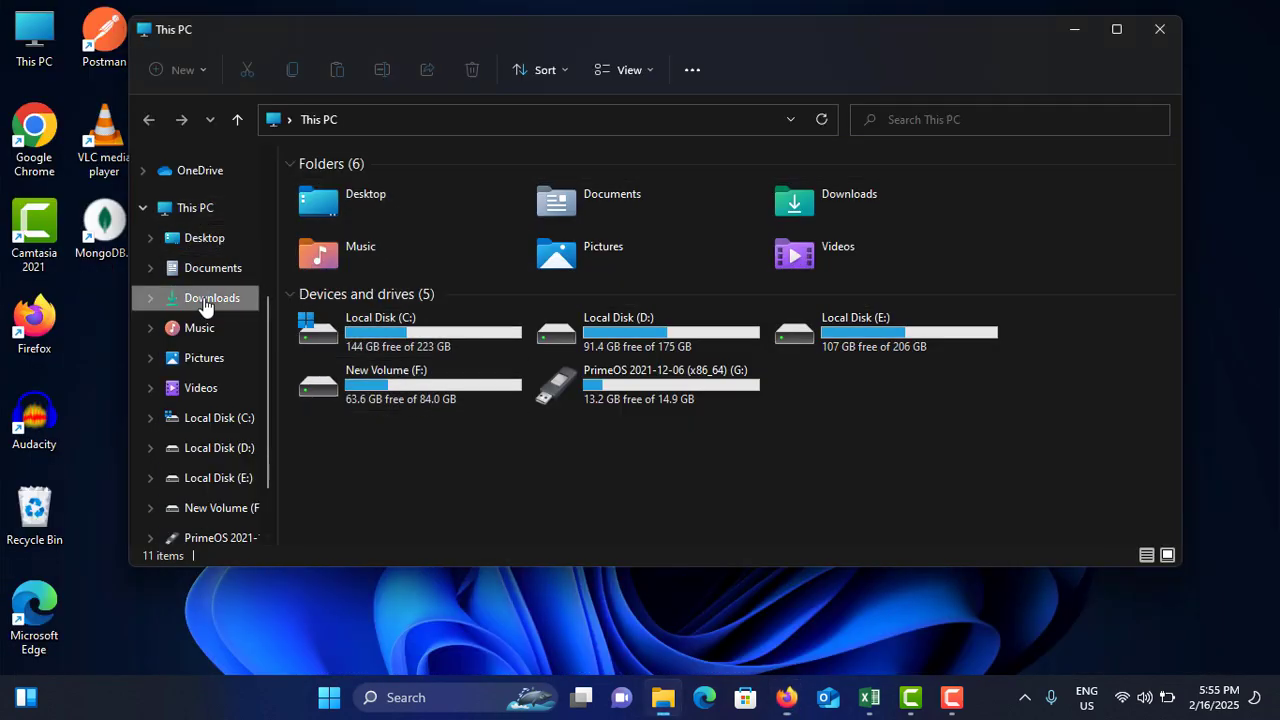
Launch rufus-4.6 from Downloads and answer the update-check prompt
click(211, 297)
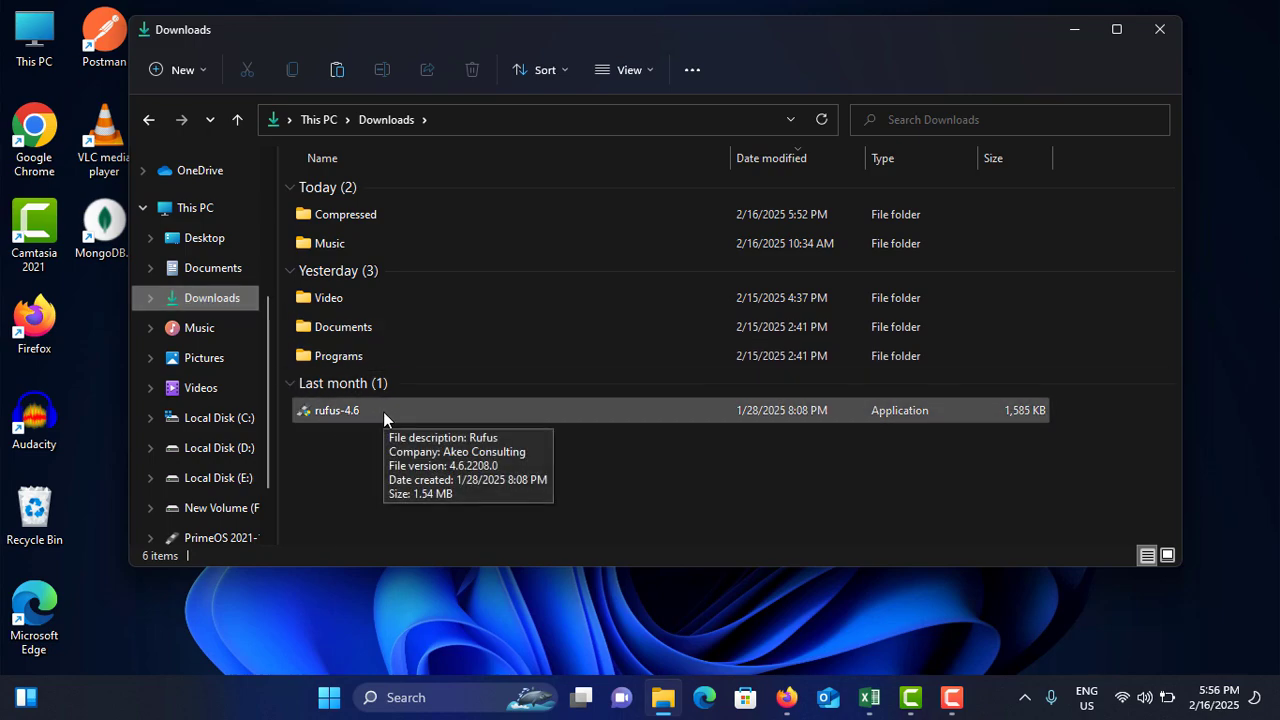
click(335, 410)
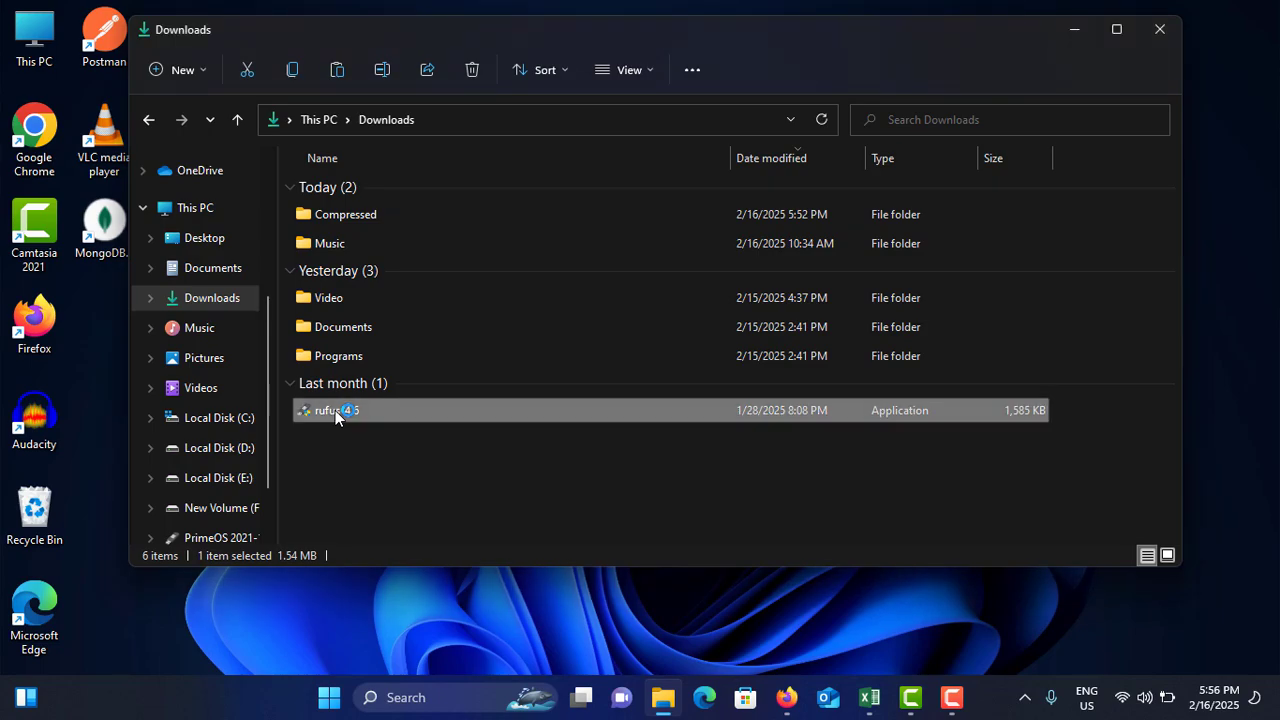
double_click(330, 410)
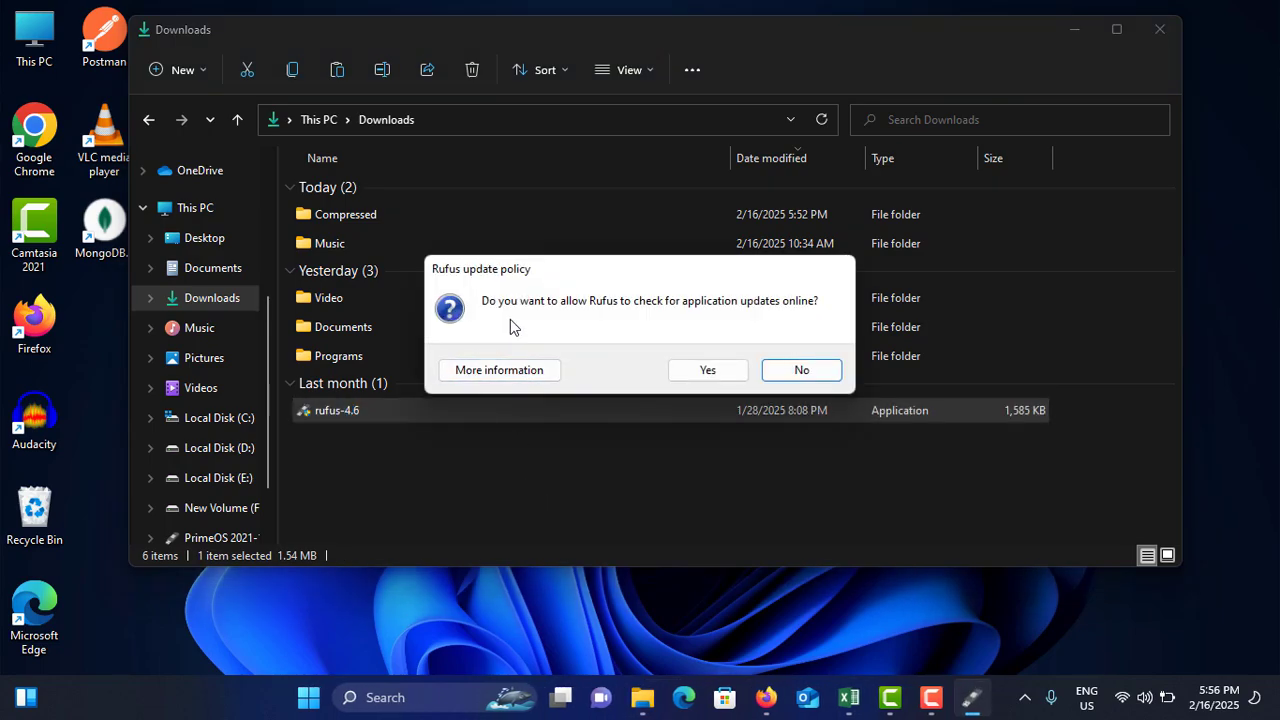
mouse_move(768, 330)
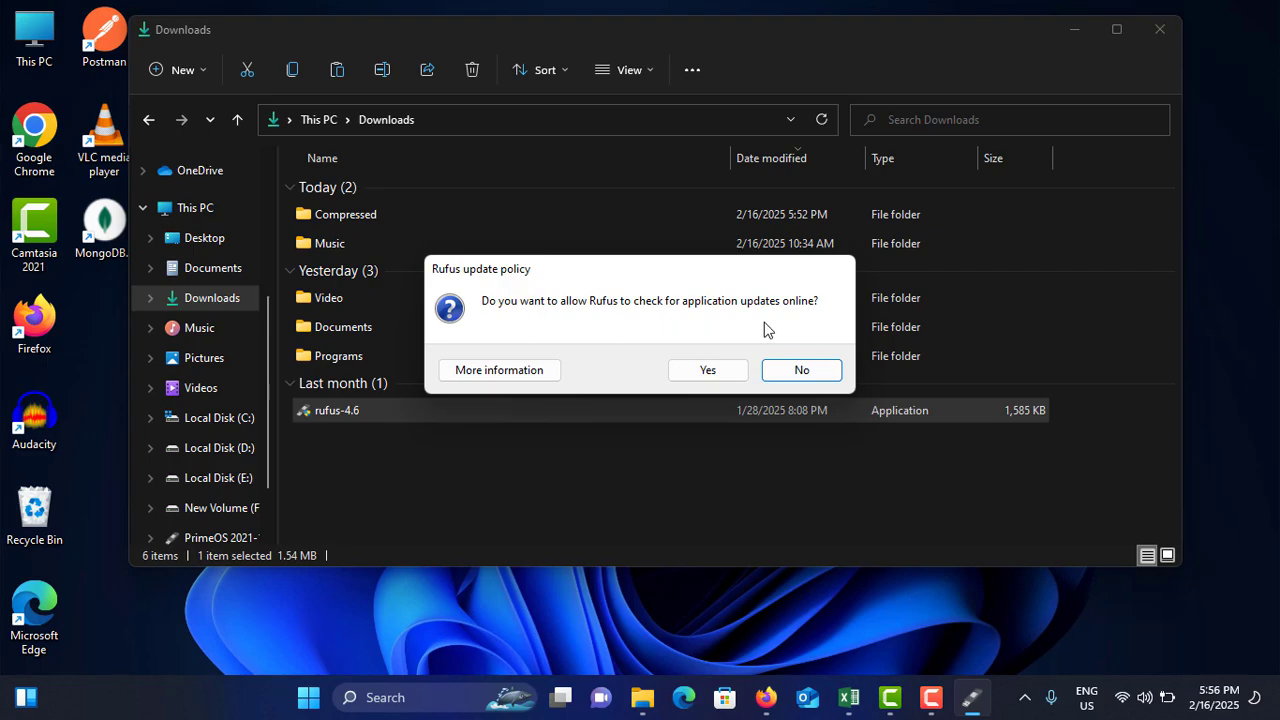
click(801, 370)
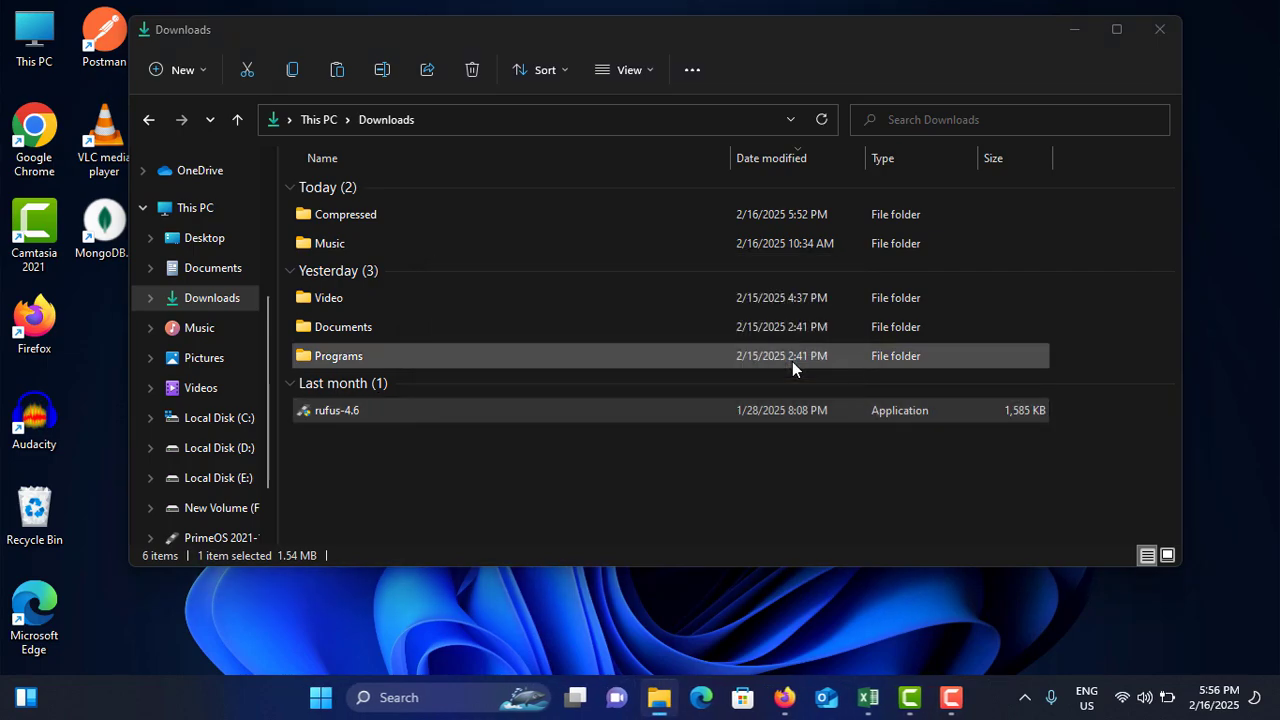
double_click(336, 410)
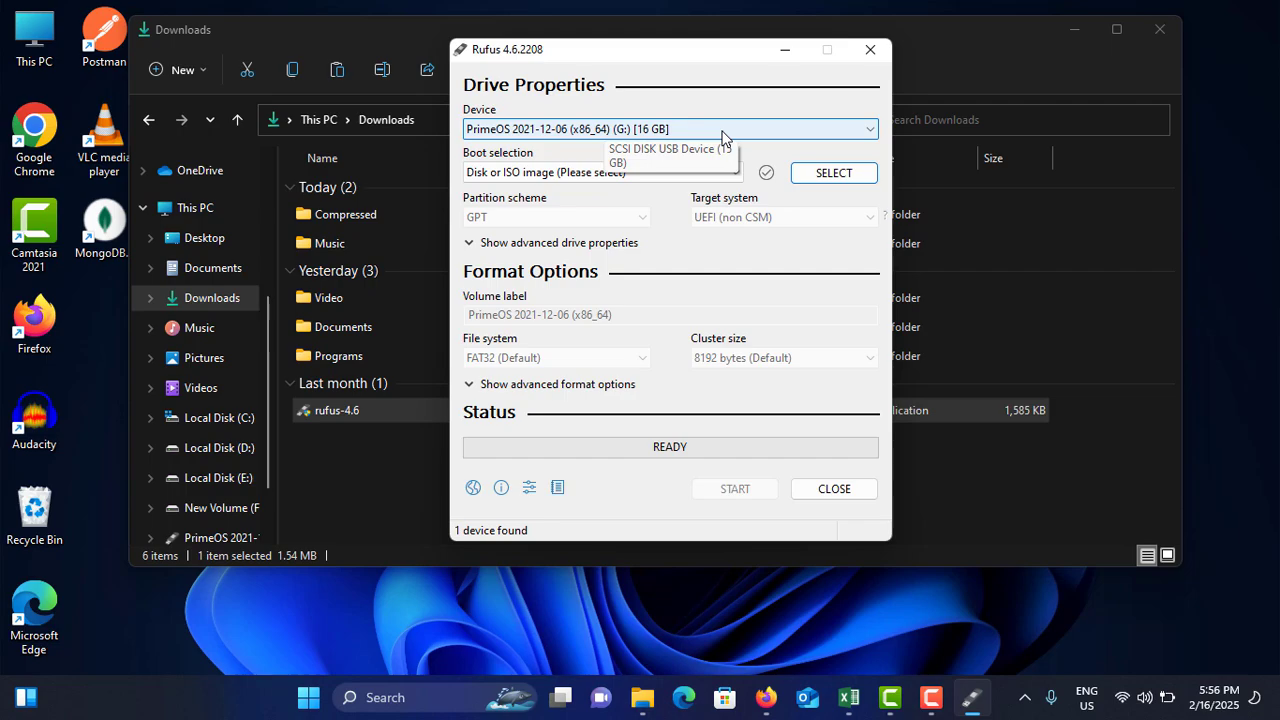
Check the Device dropdown and keep the 16 GB PrimeOS drive (G:) selected
click(725, 129)
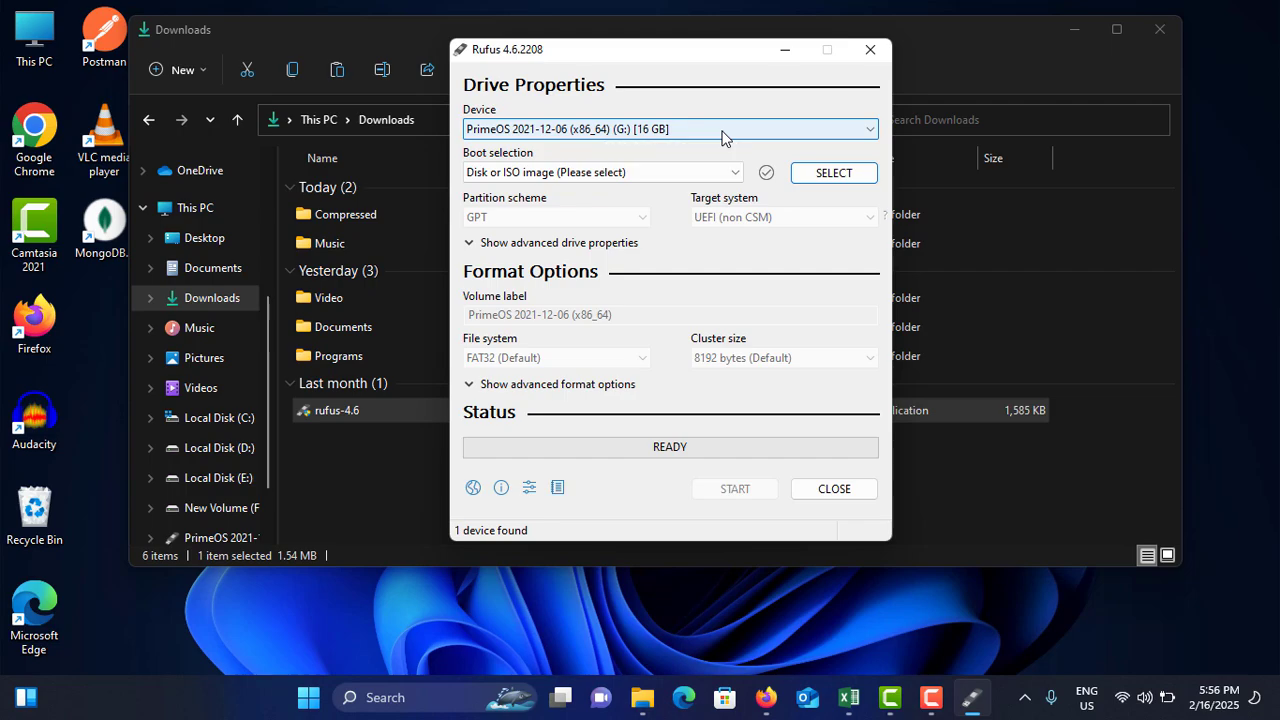
mouse_move(891, 133)
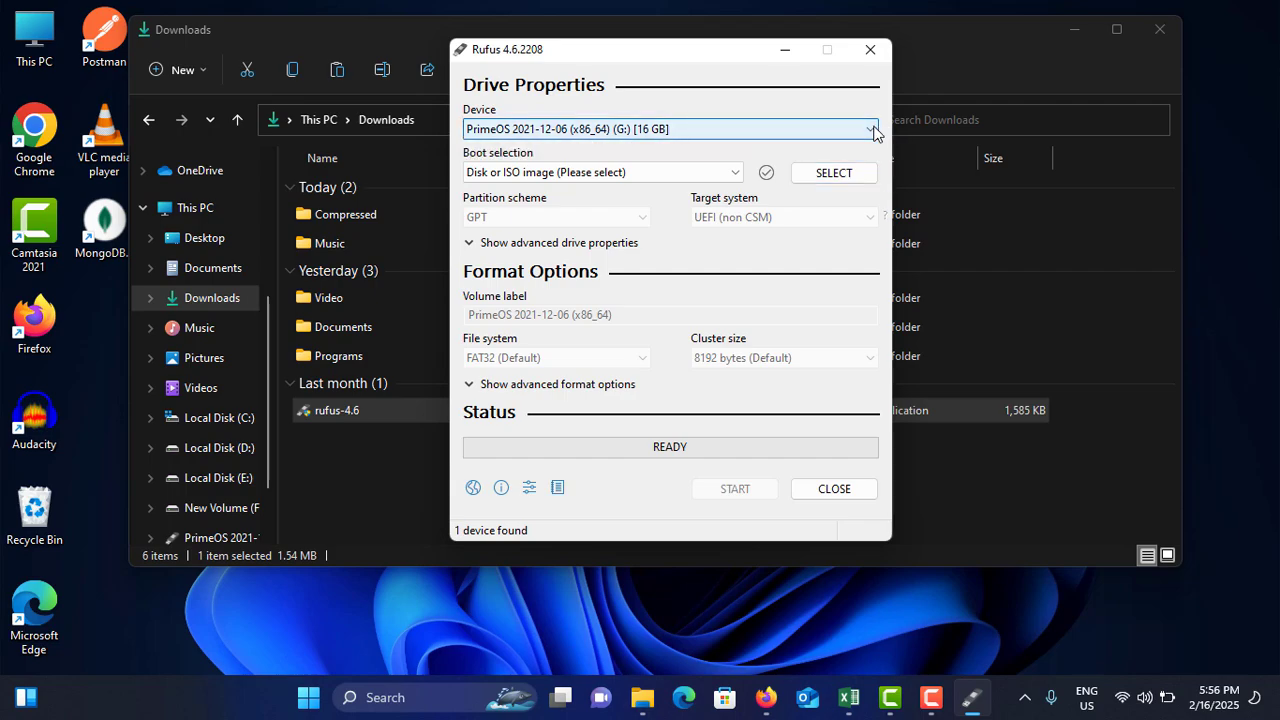
click(872, 129)
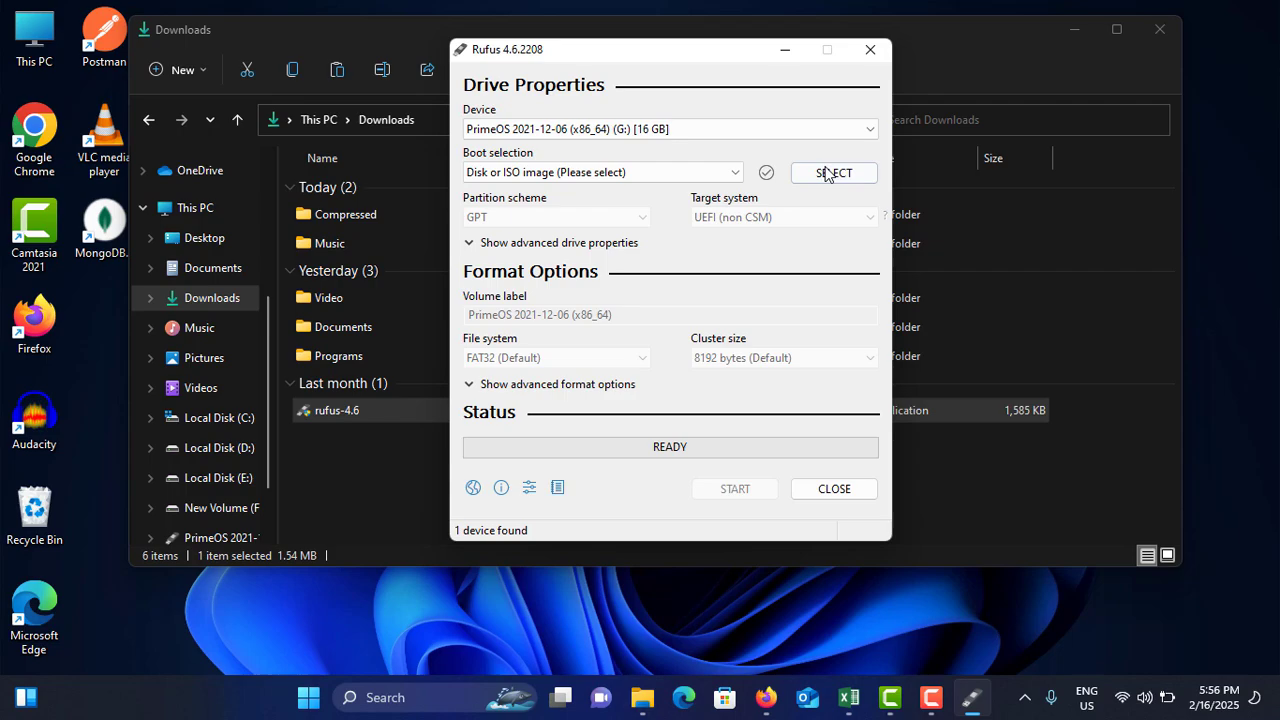
Load Win11_EnglishInternational_x64.iso from the Softwares folder as the boot image
click(834, 172)
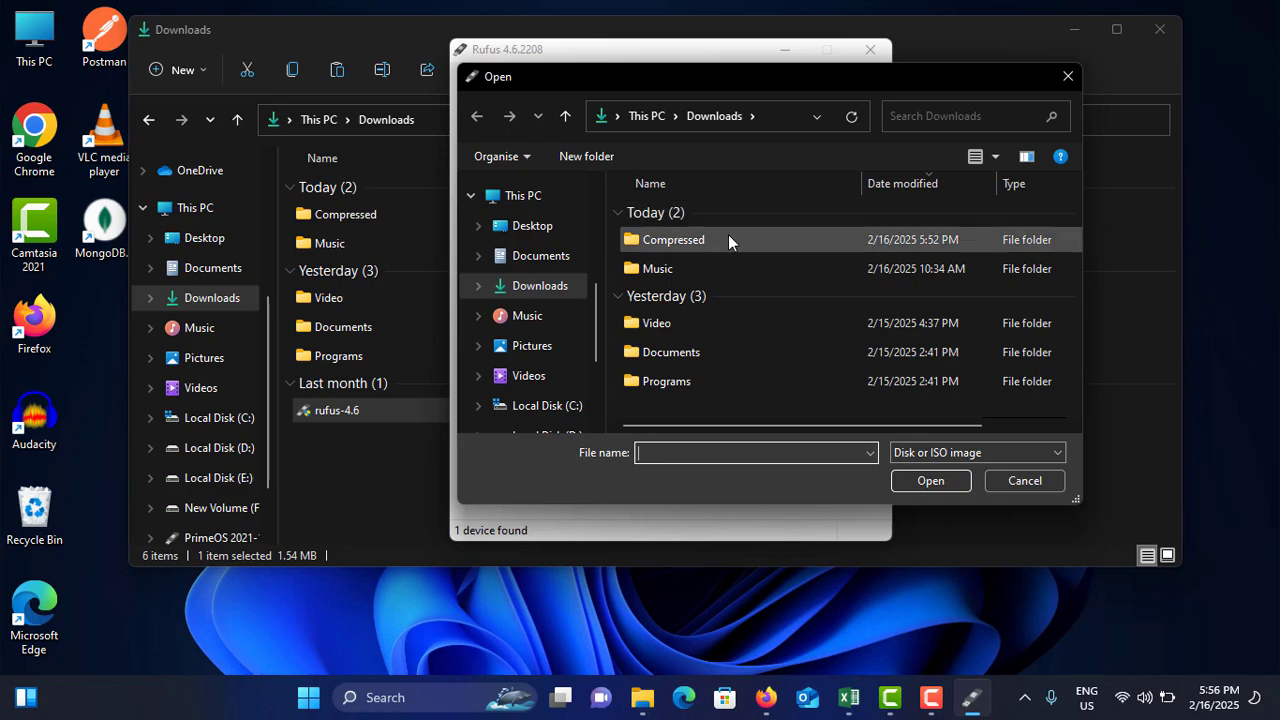
scroll(down, 3)
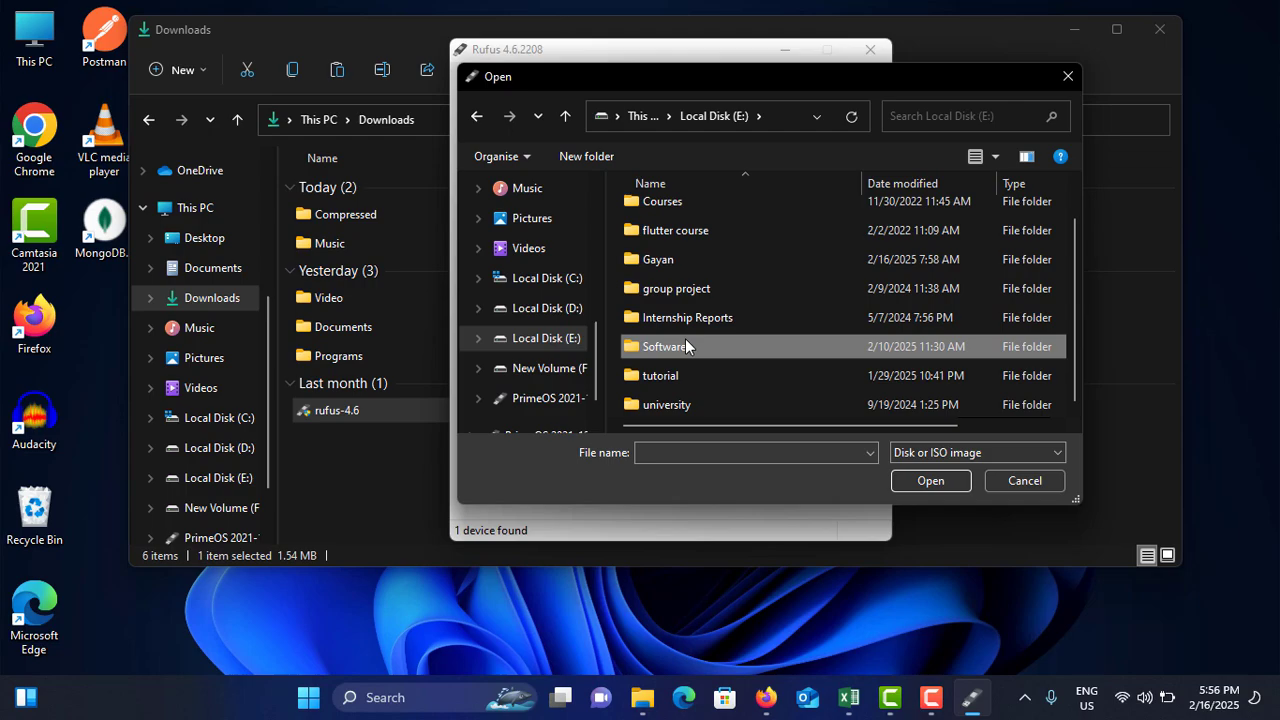
double_click(663, 346)
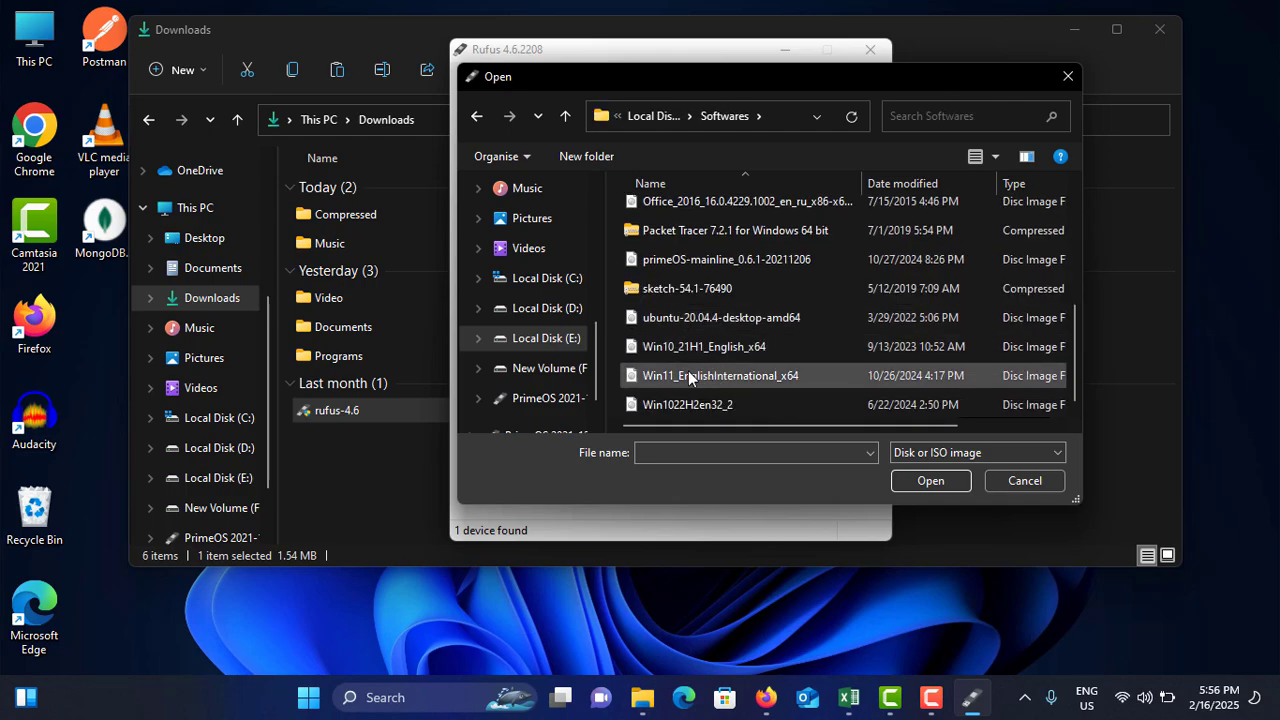
mouse_move(709, 377)
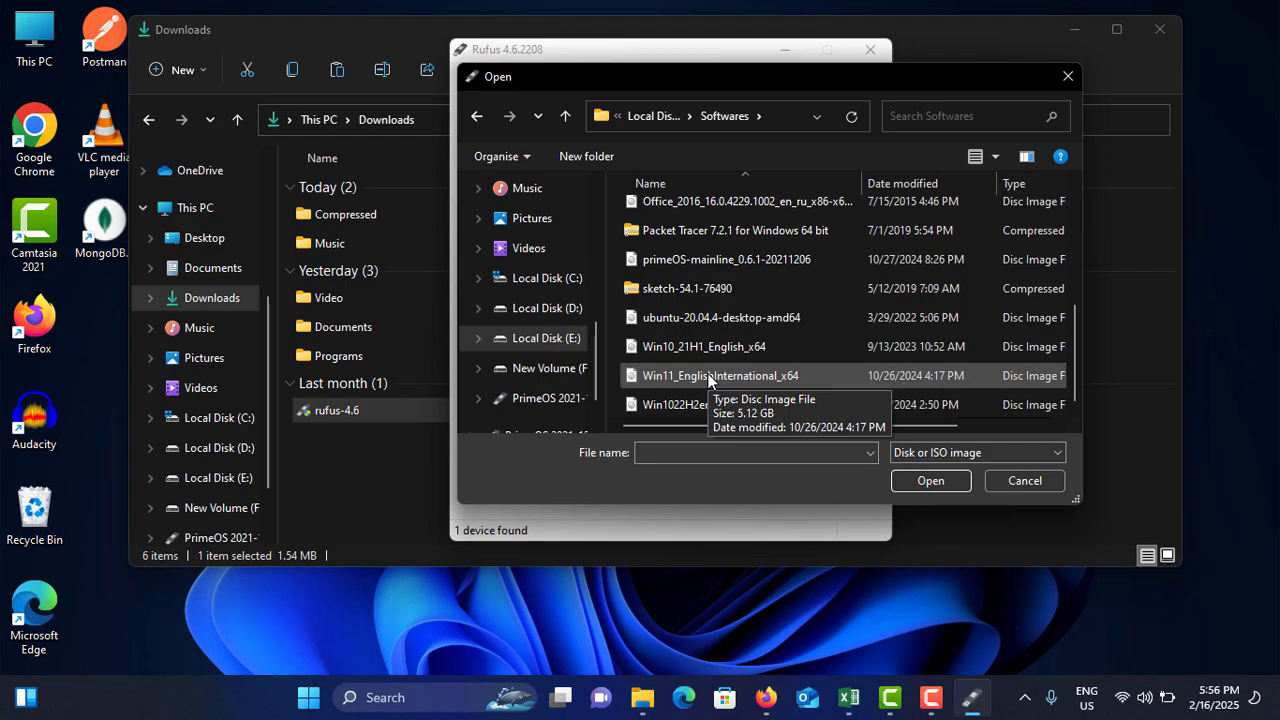
mouse_move(742, 376)
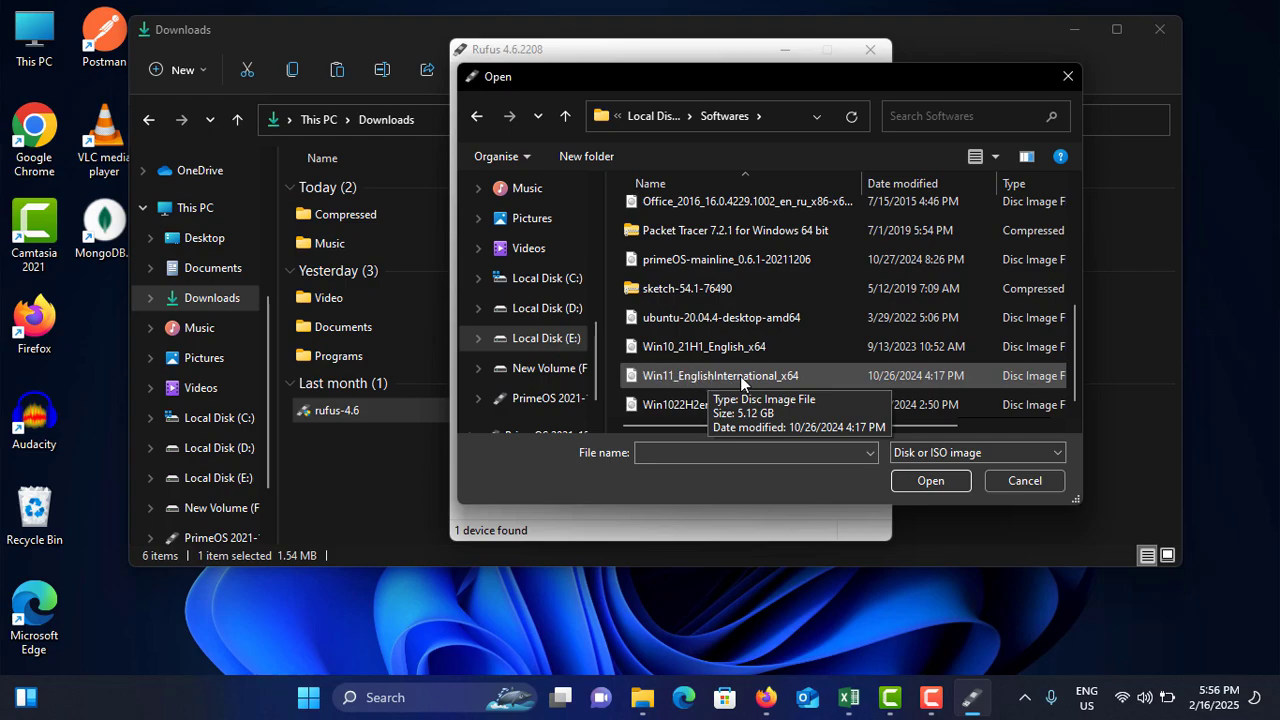
click(715, 375)
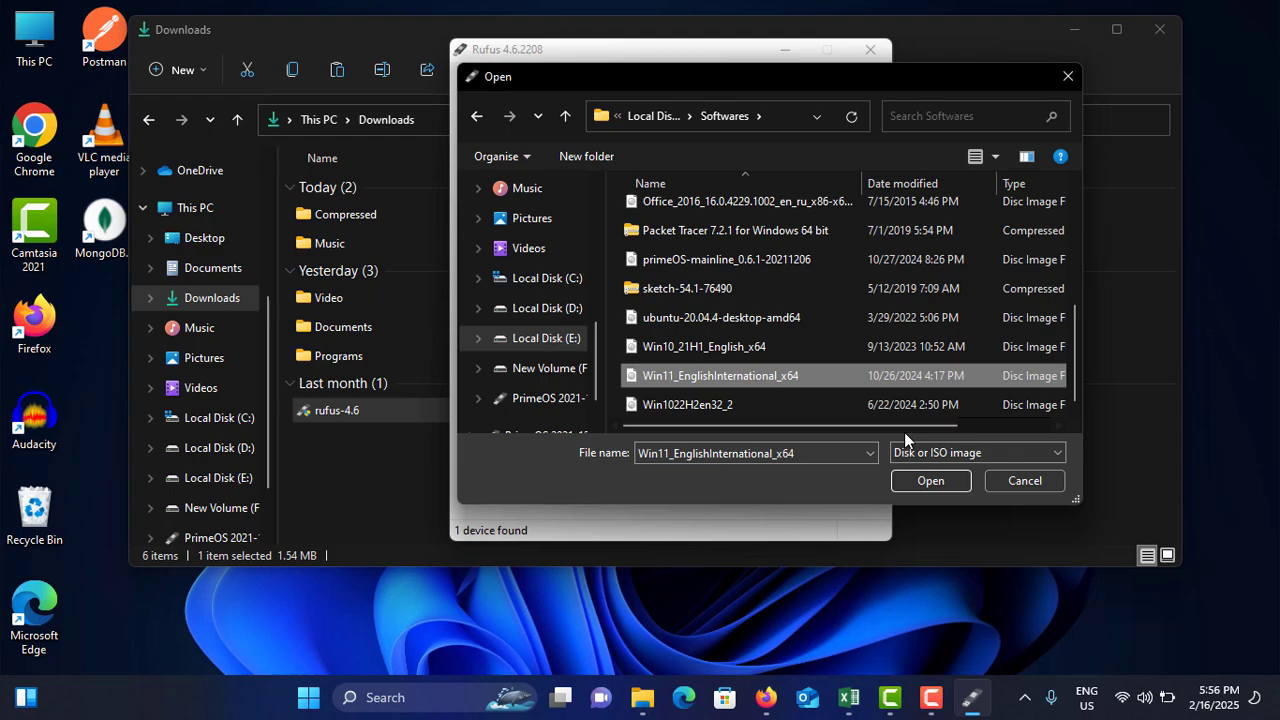
click(930, 480)
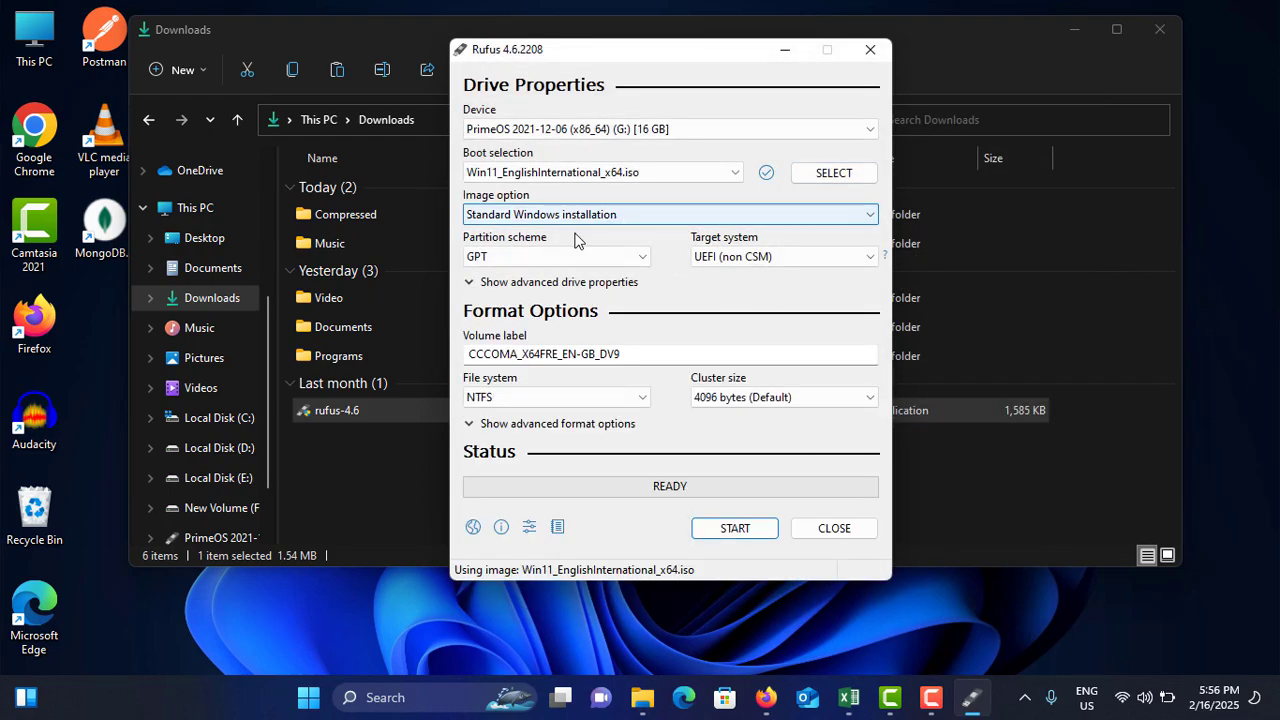
mouse_move(642, 214)
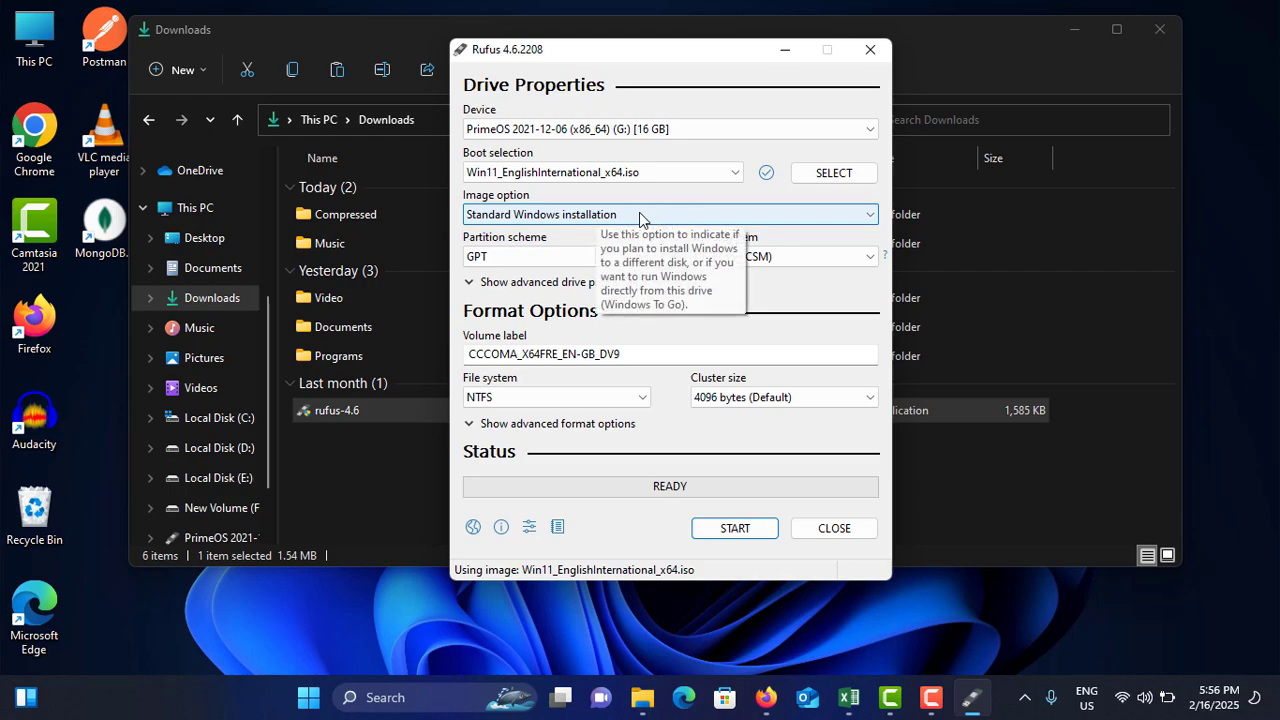
mouse_move(570, 256)
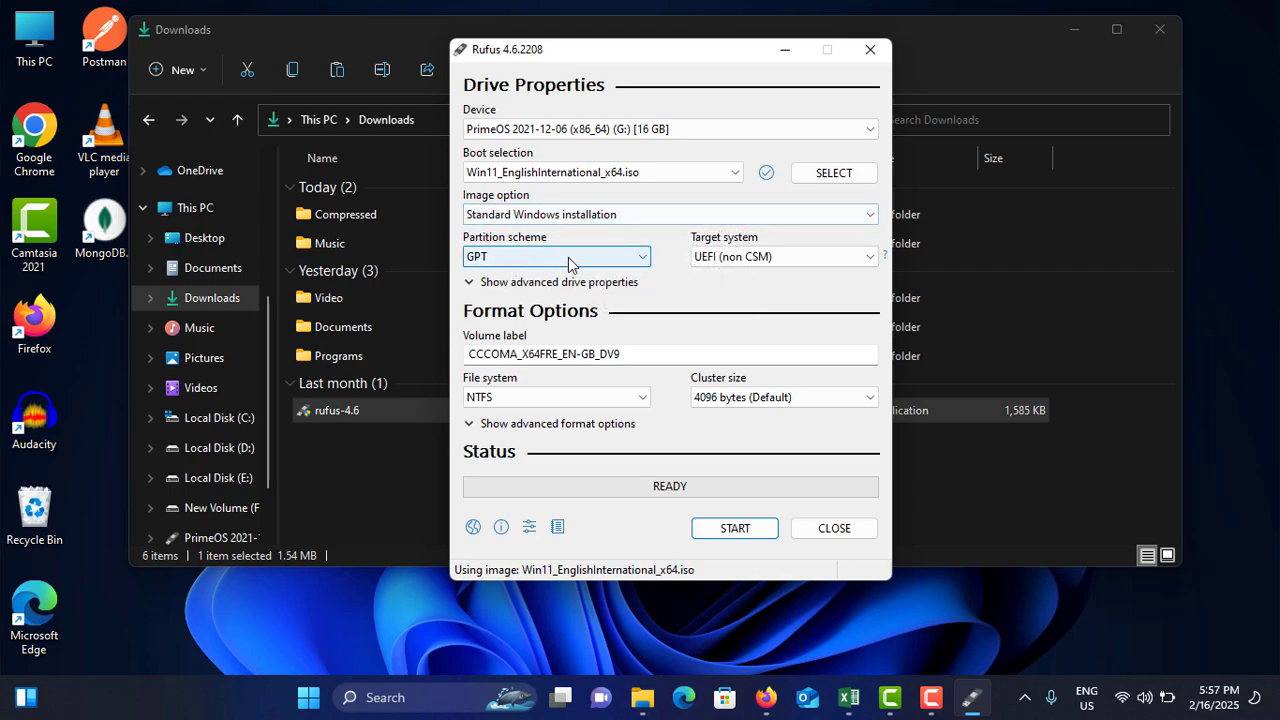
mouse_move(595, 250)
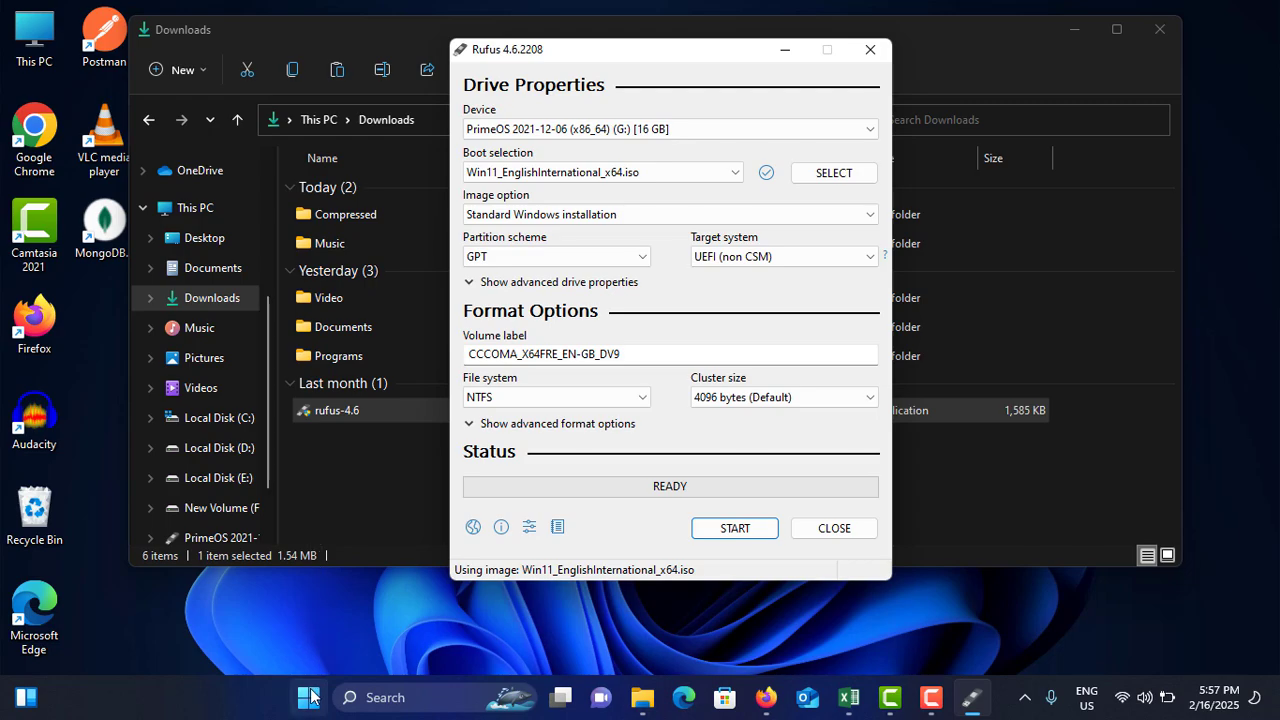
Open Disk Management and confirm in Disk 1's properties its partition style is GPT
right_click(310, 696)
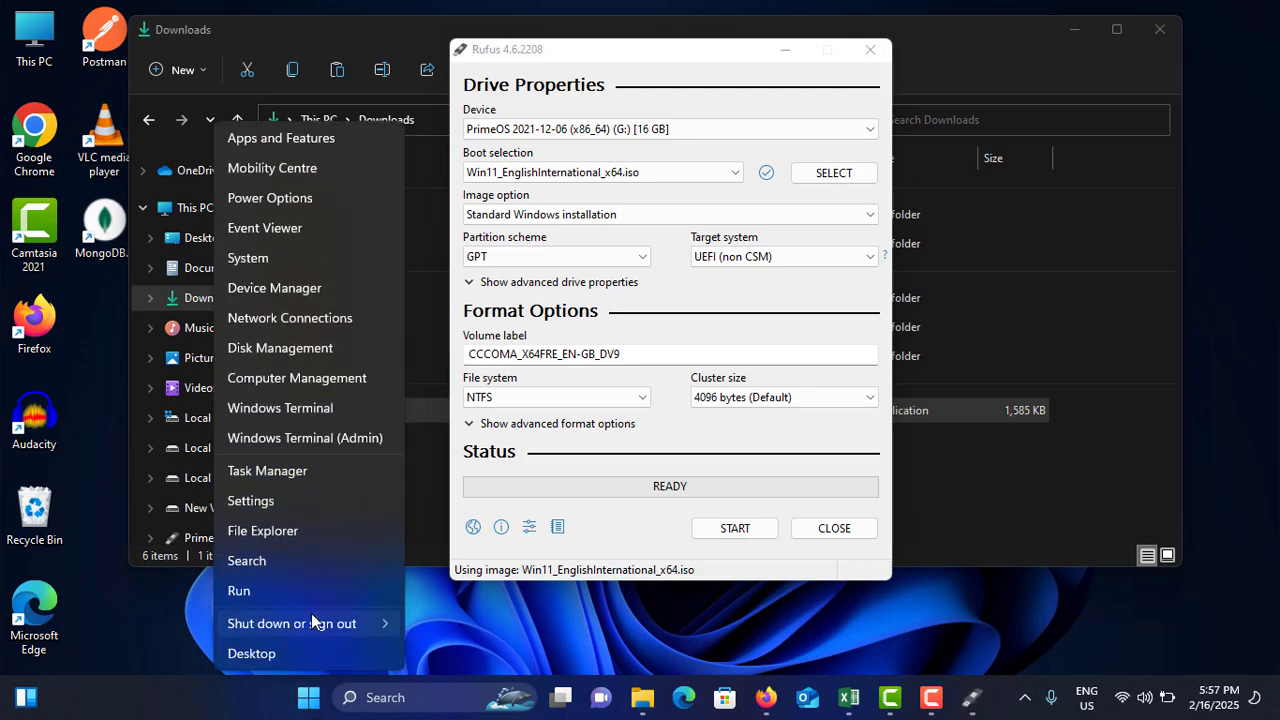
mouse_move(310, 389)
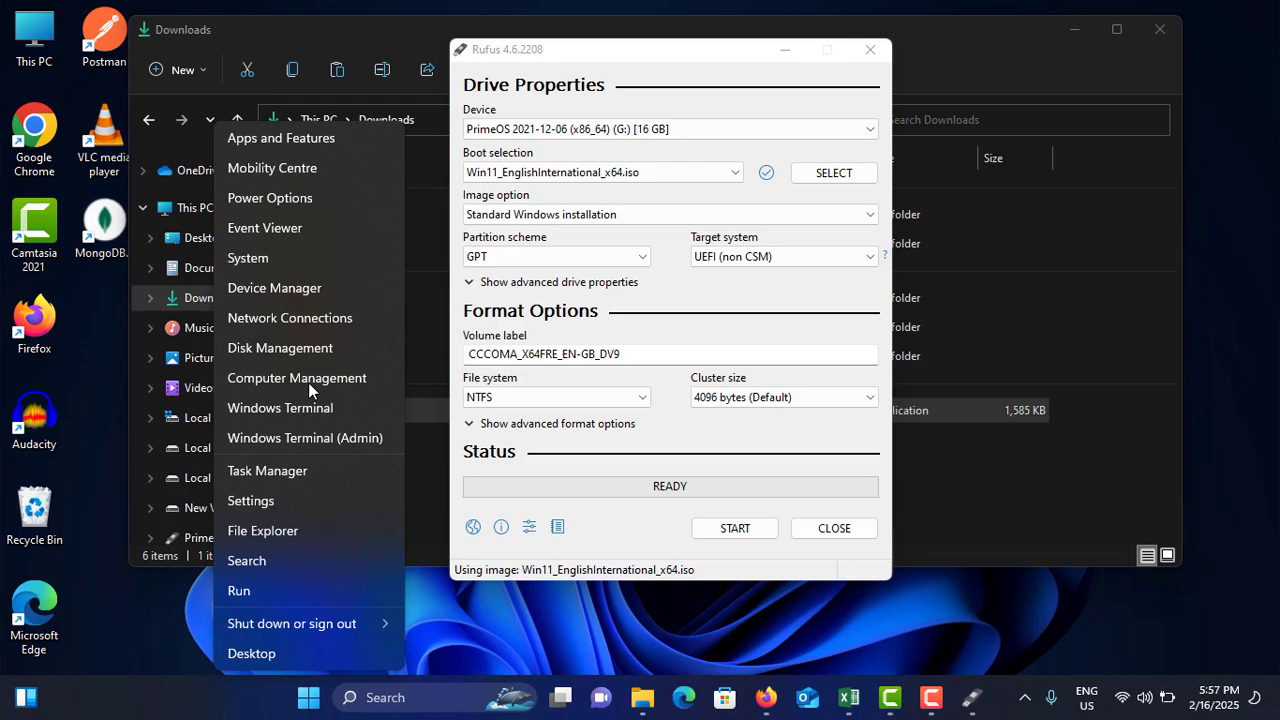
mouse_move(291, 347)
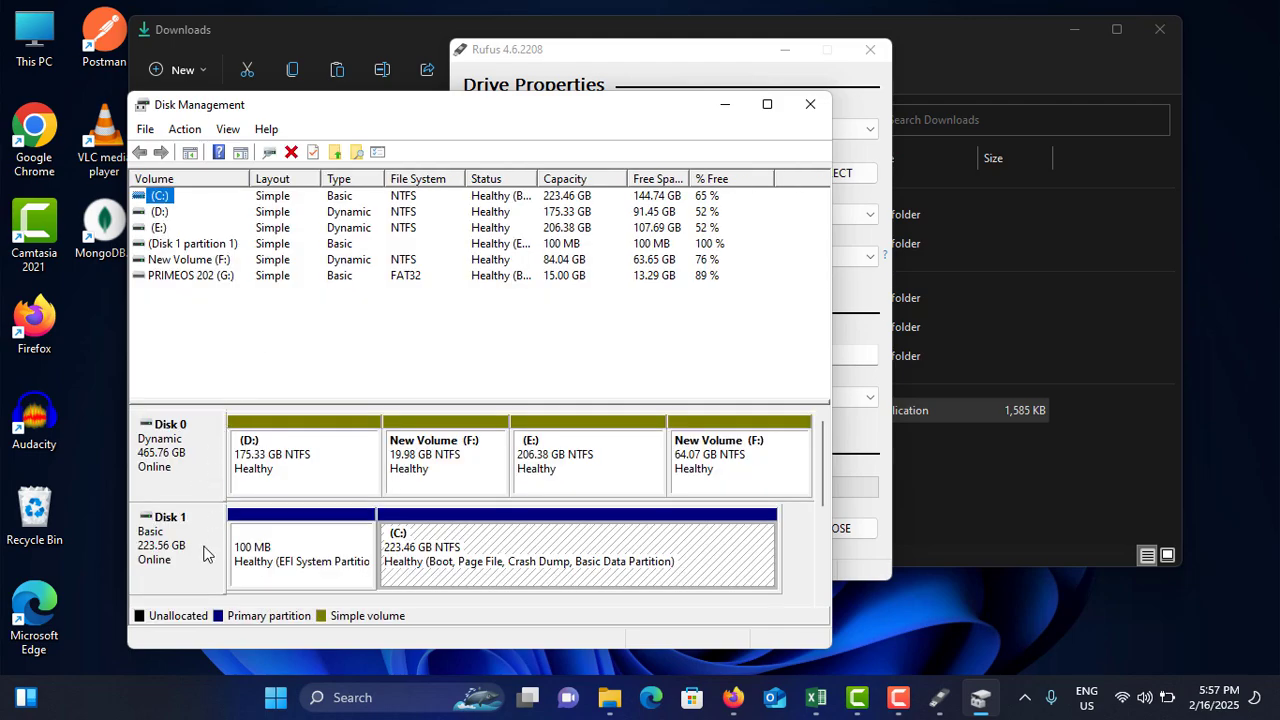
mouse_move(193, 556)
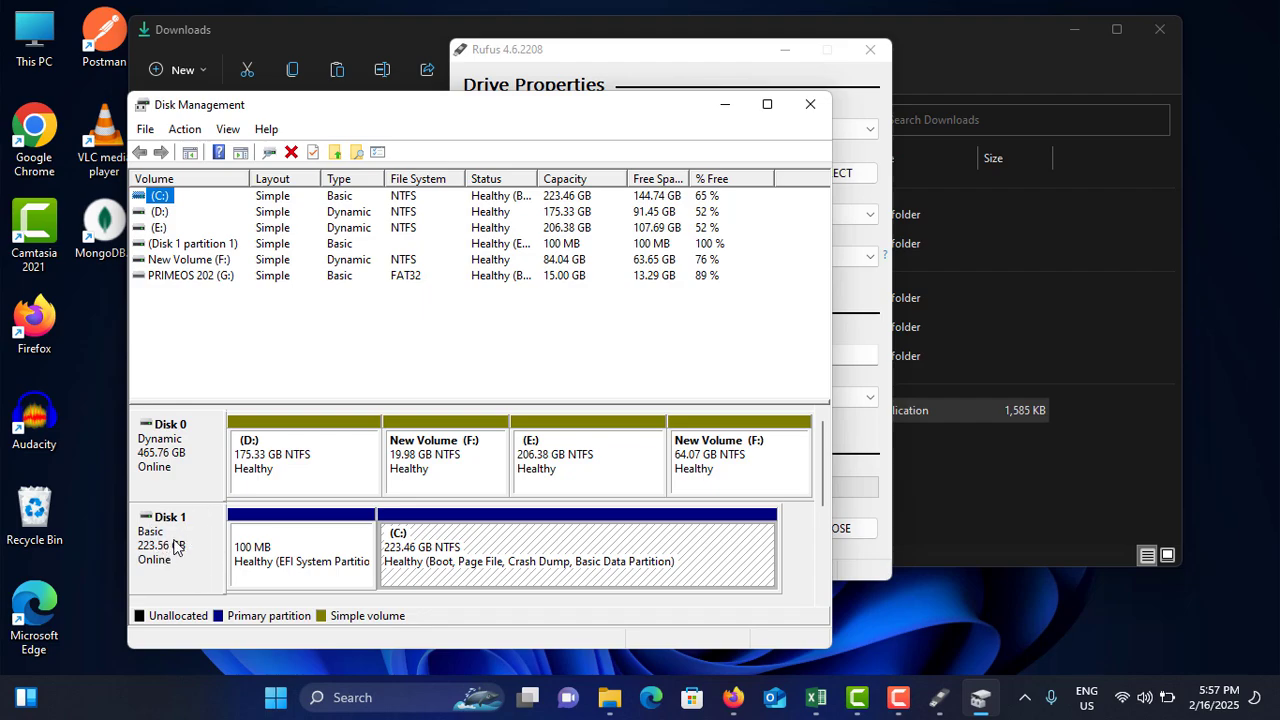
right_click(165, 540)
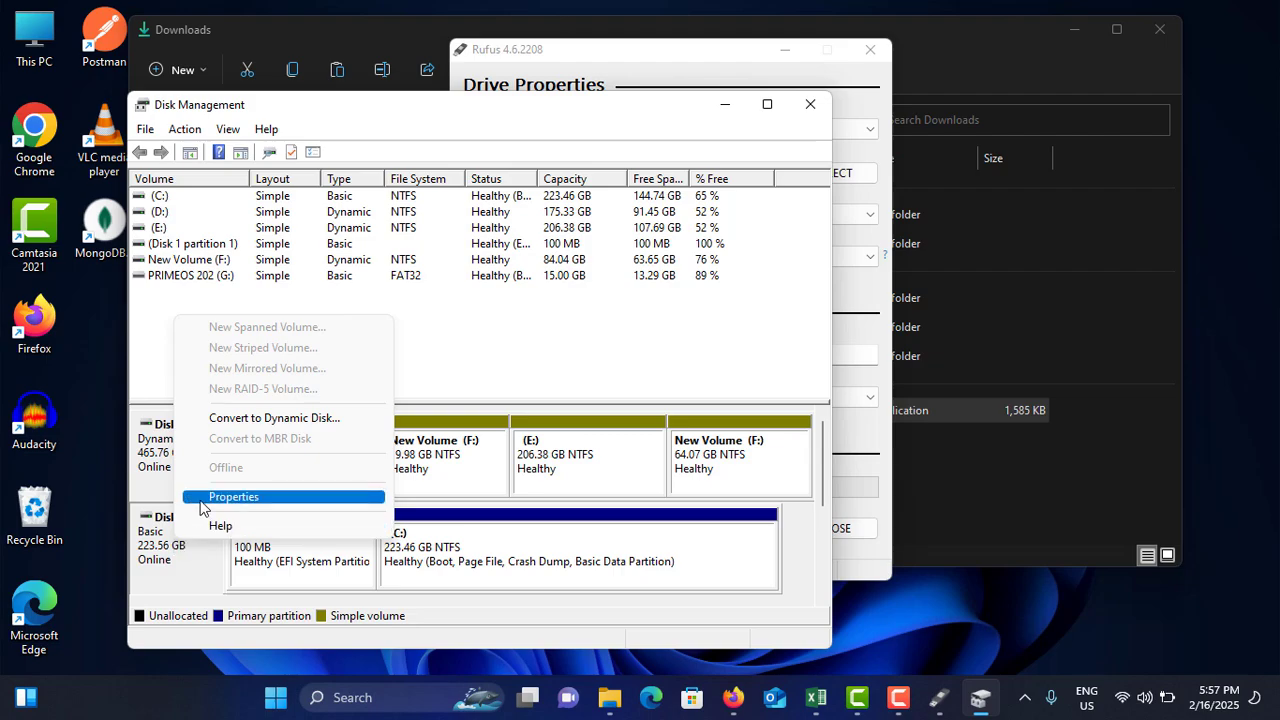
click(233, 497)
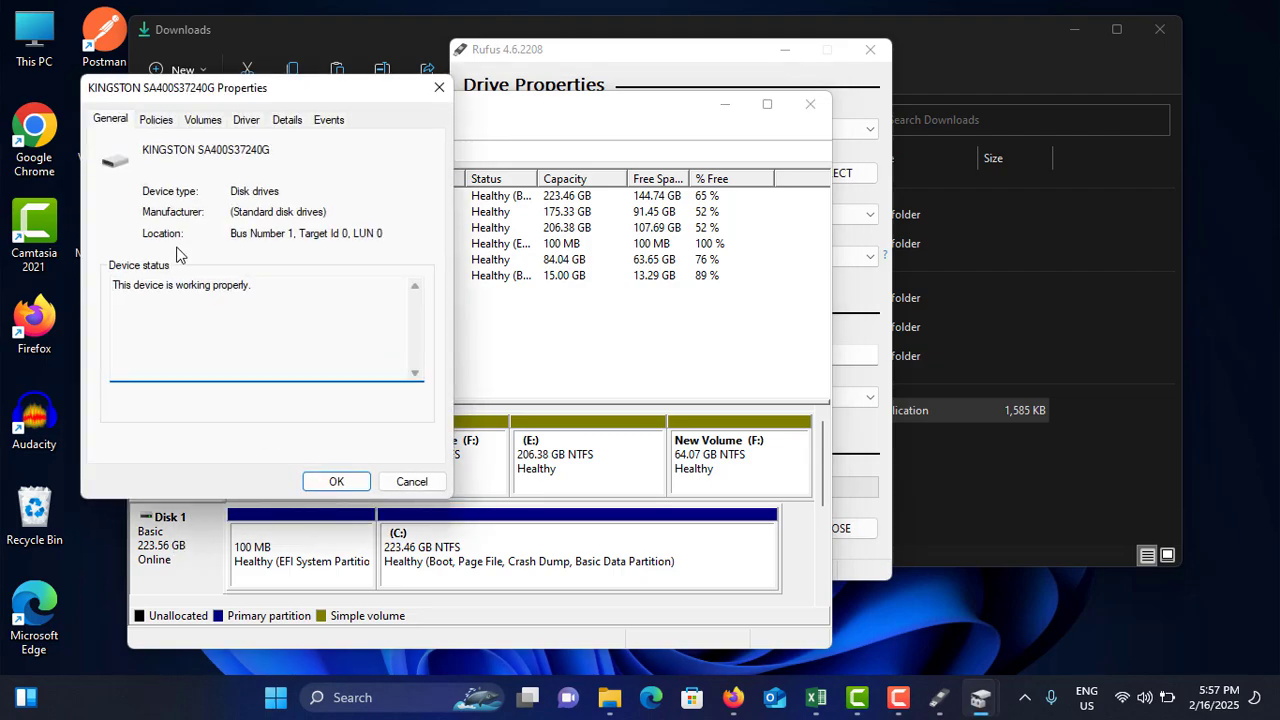
click(203, 119)
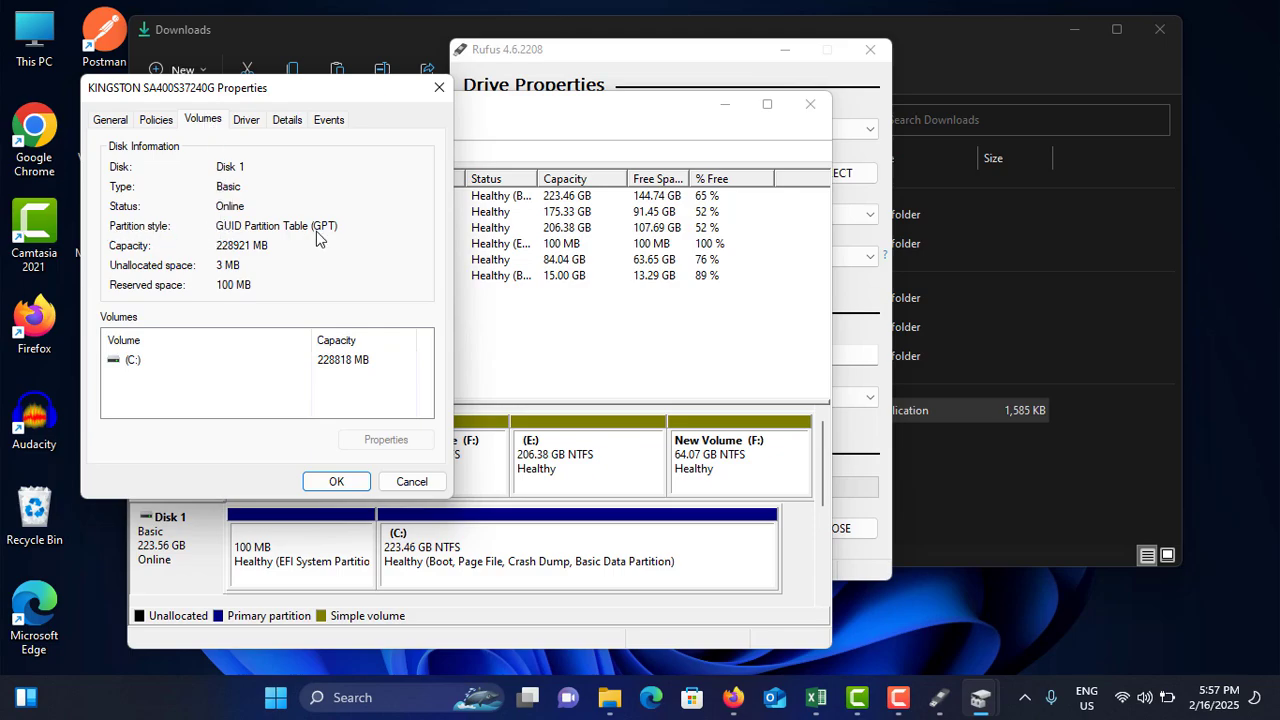
mouse_move(337, 237)
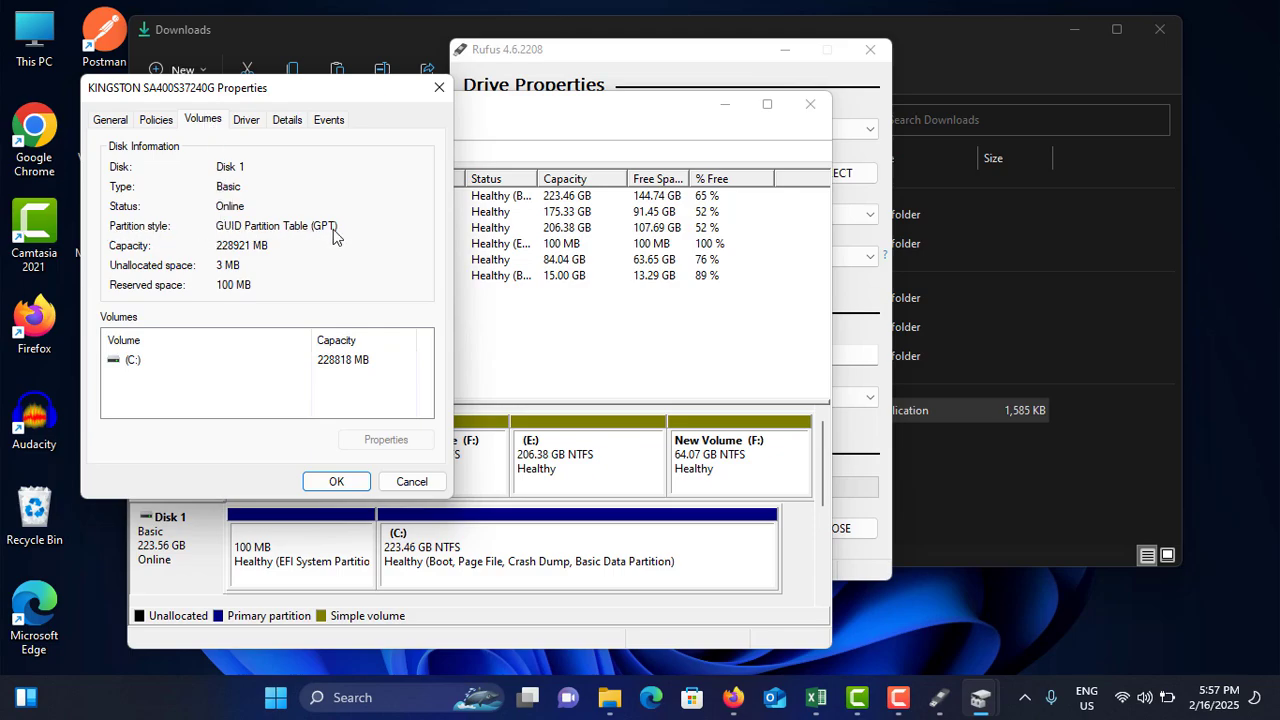
click(336, 481)
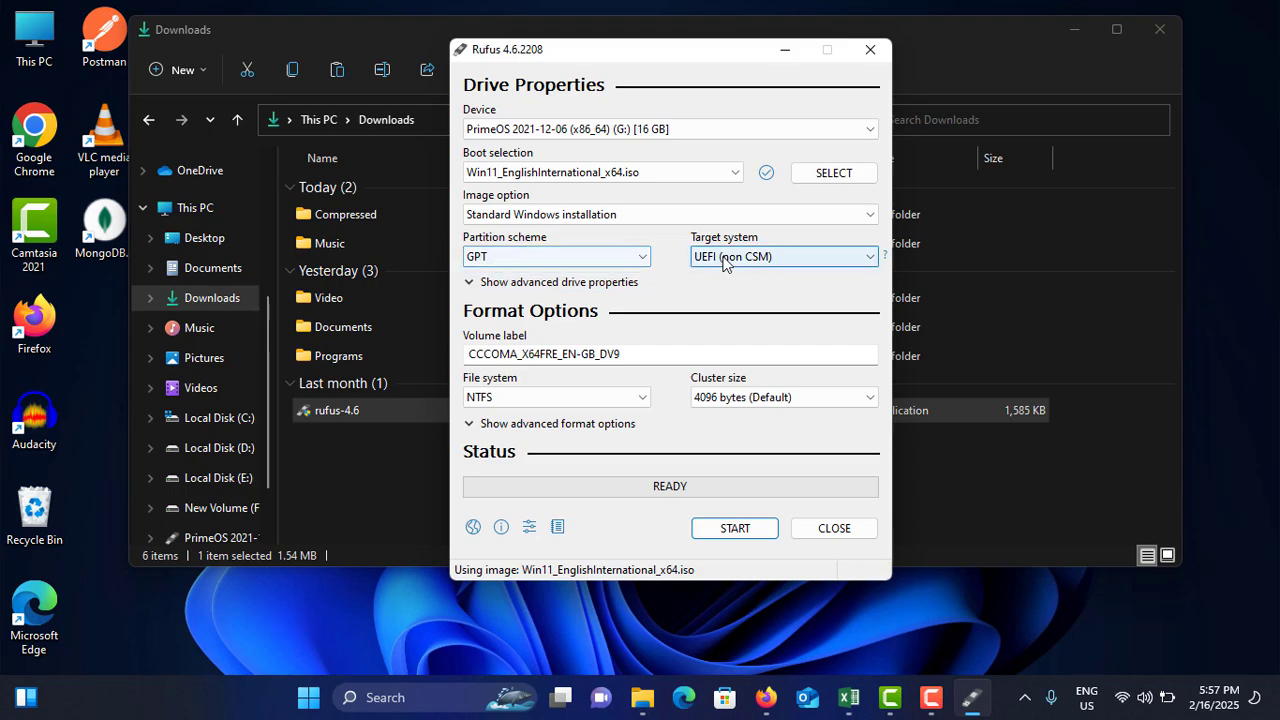
mouse_move(765, 265)
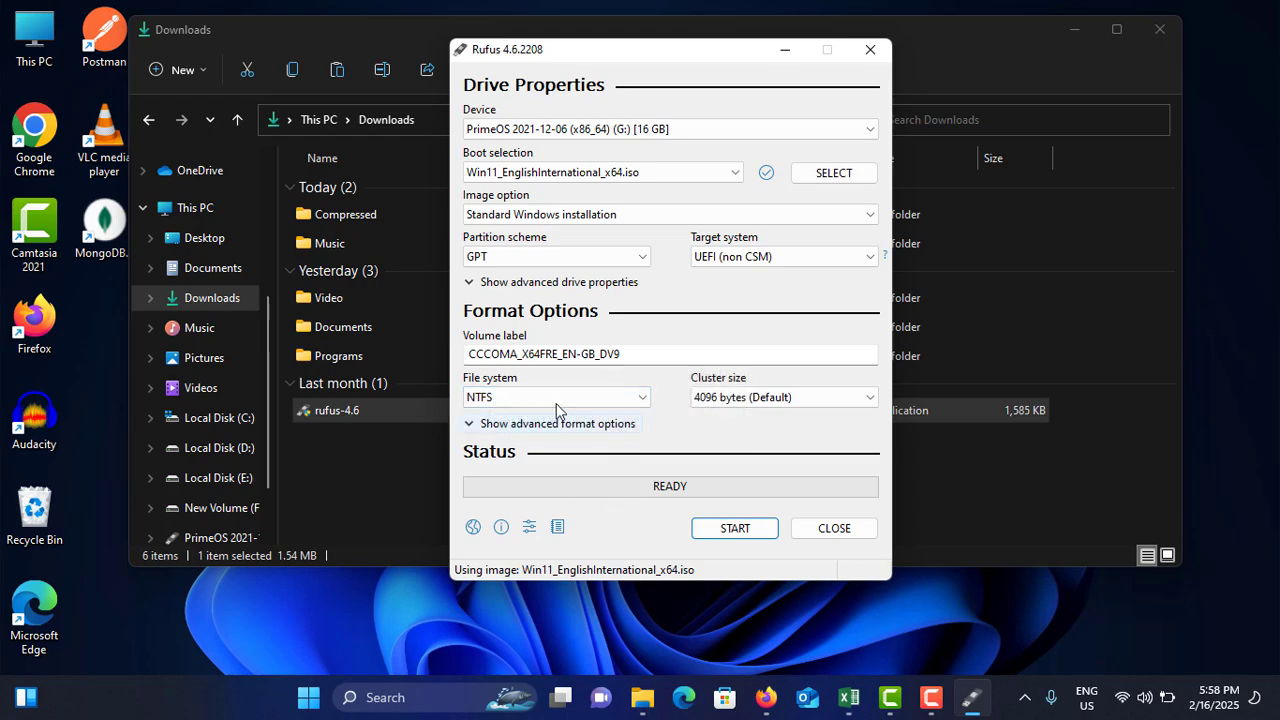
mouse_move(704, 531)
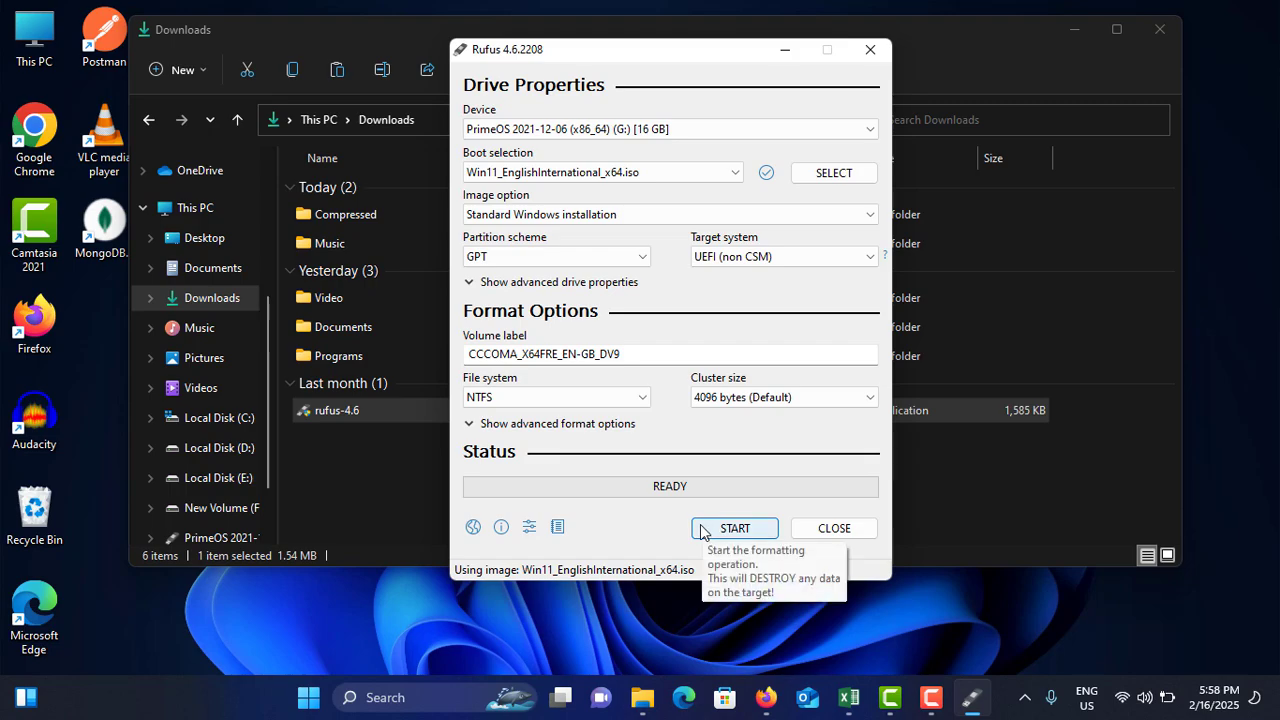
Start writing so Rufus shows its Windows installation customization options
click(734, 528)
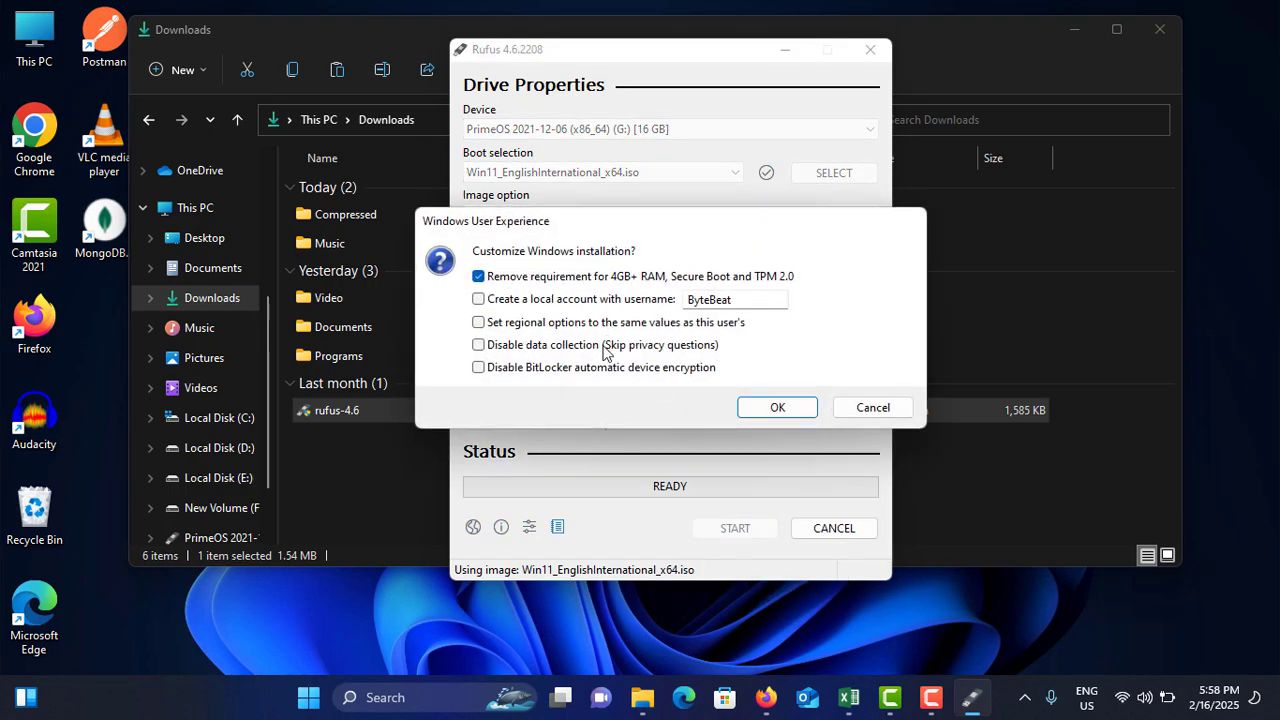
mouse_move(542, 282)
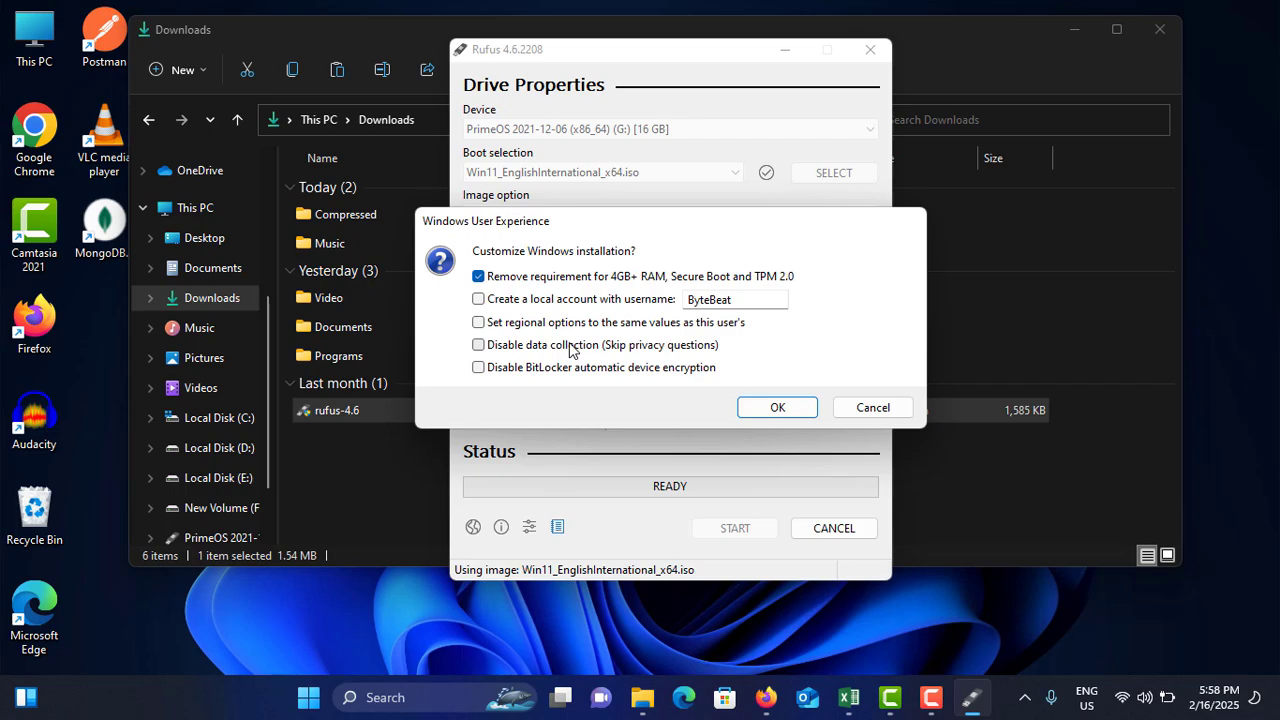
mouse_move(527, 288)
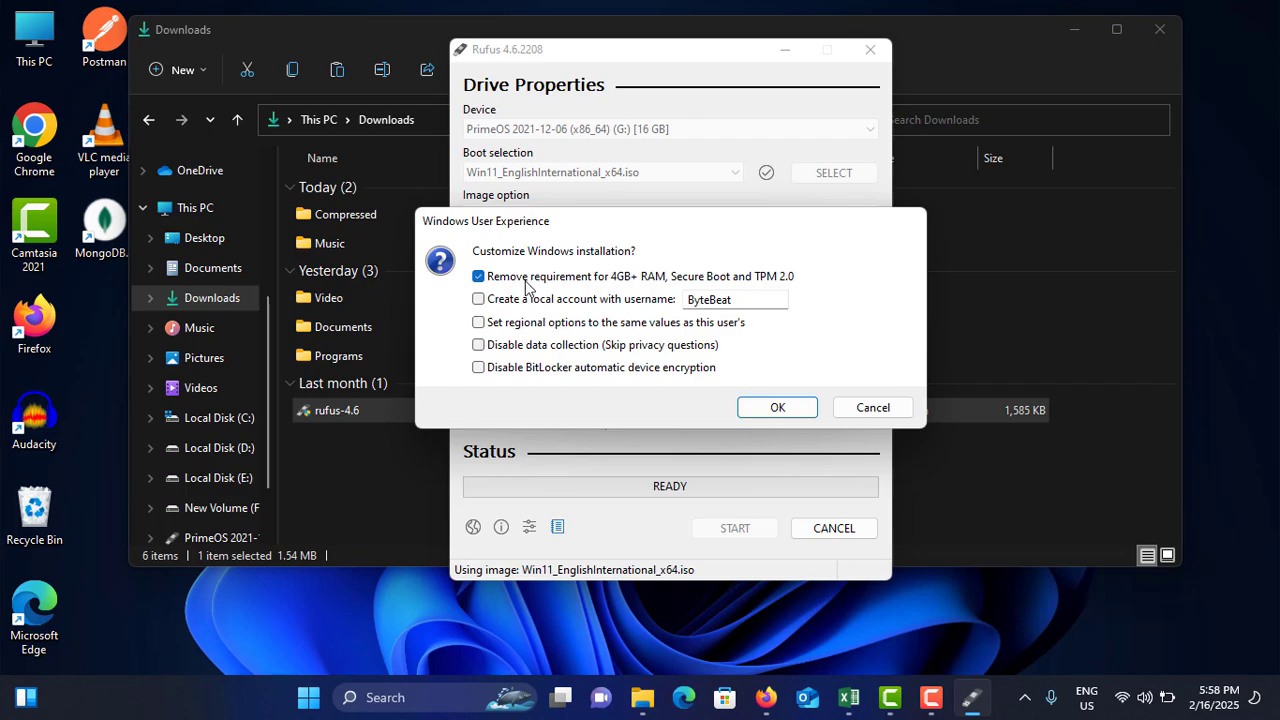
mouse_move(540, 282)
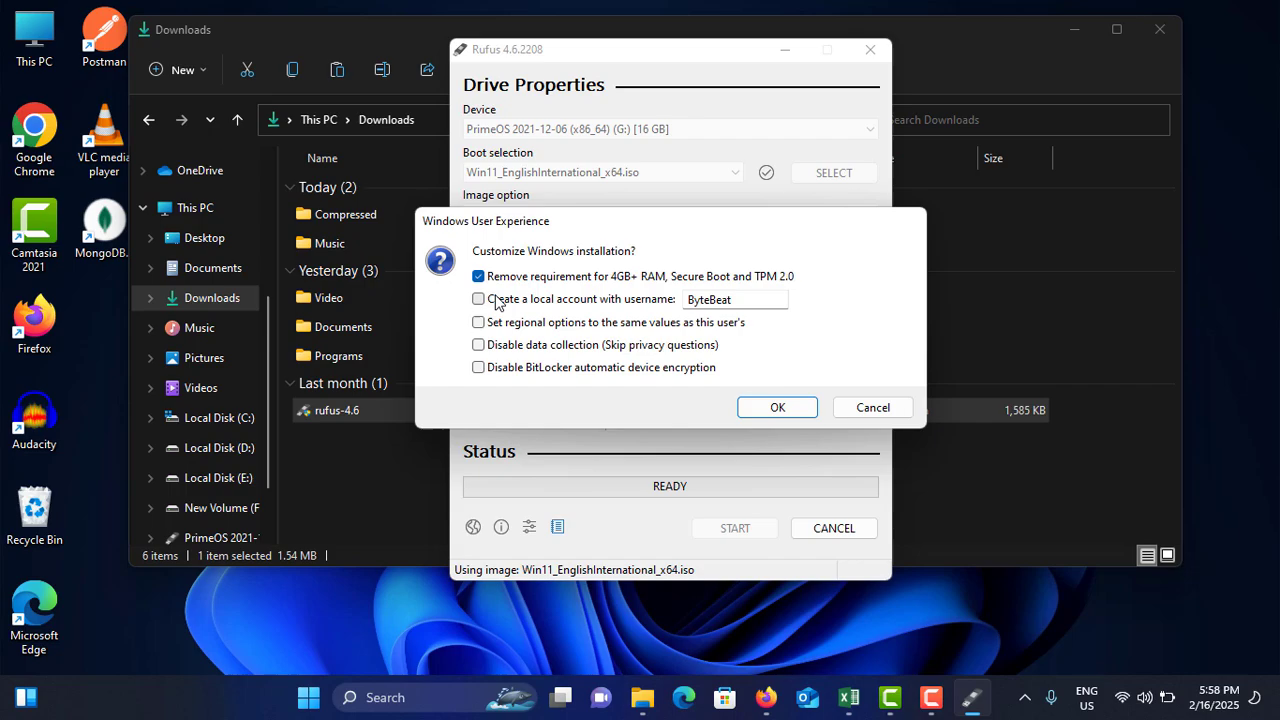
mouse_move(680, 312)
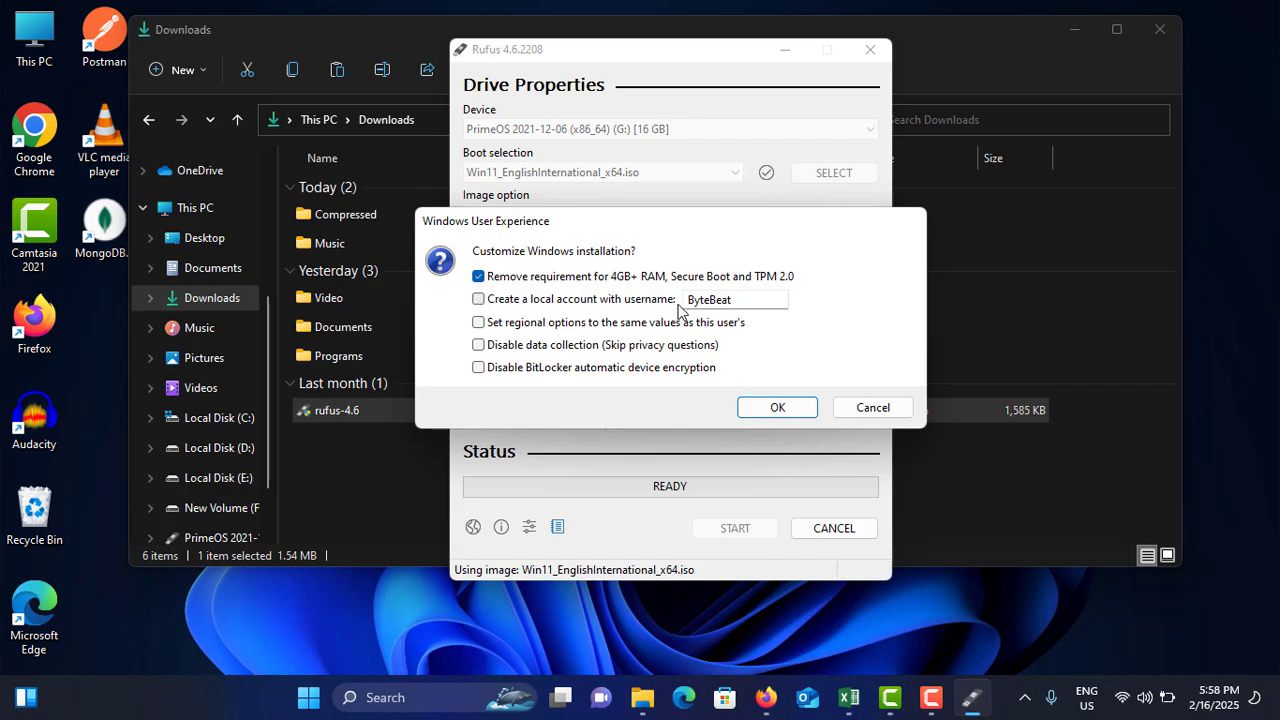
mouse_move(717, 299)
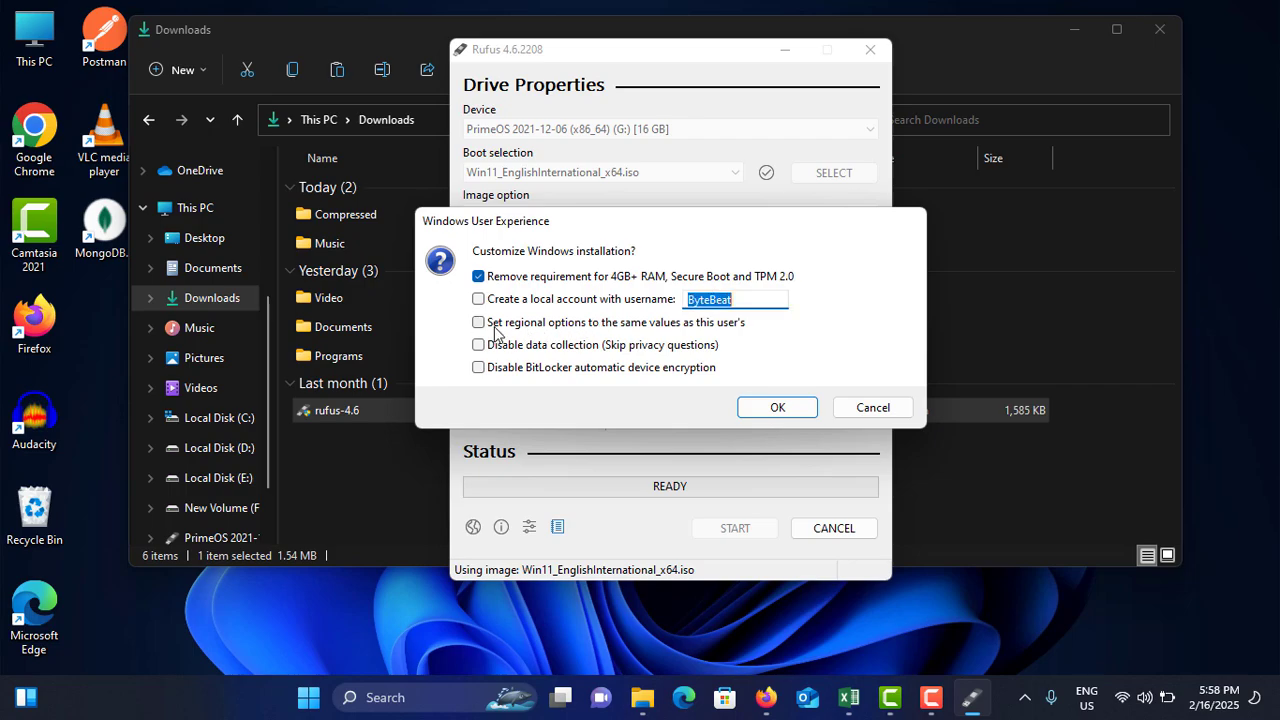
mouse_move(600, 332)
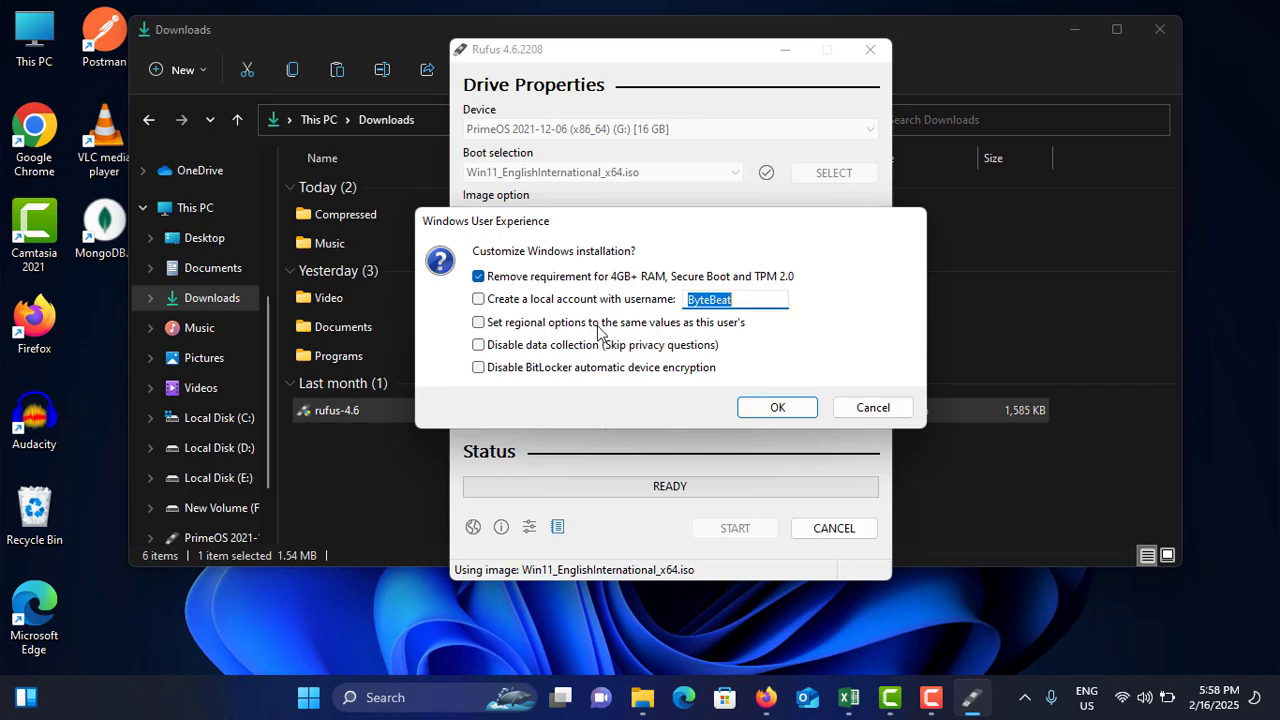
mouse_move(695, 348)
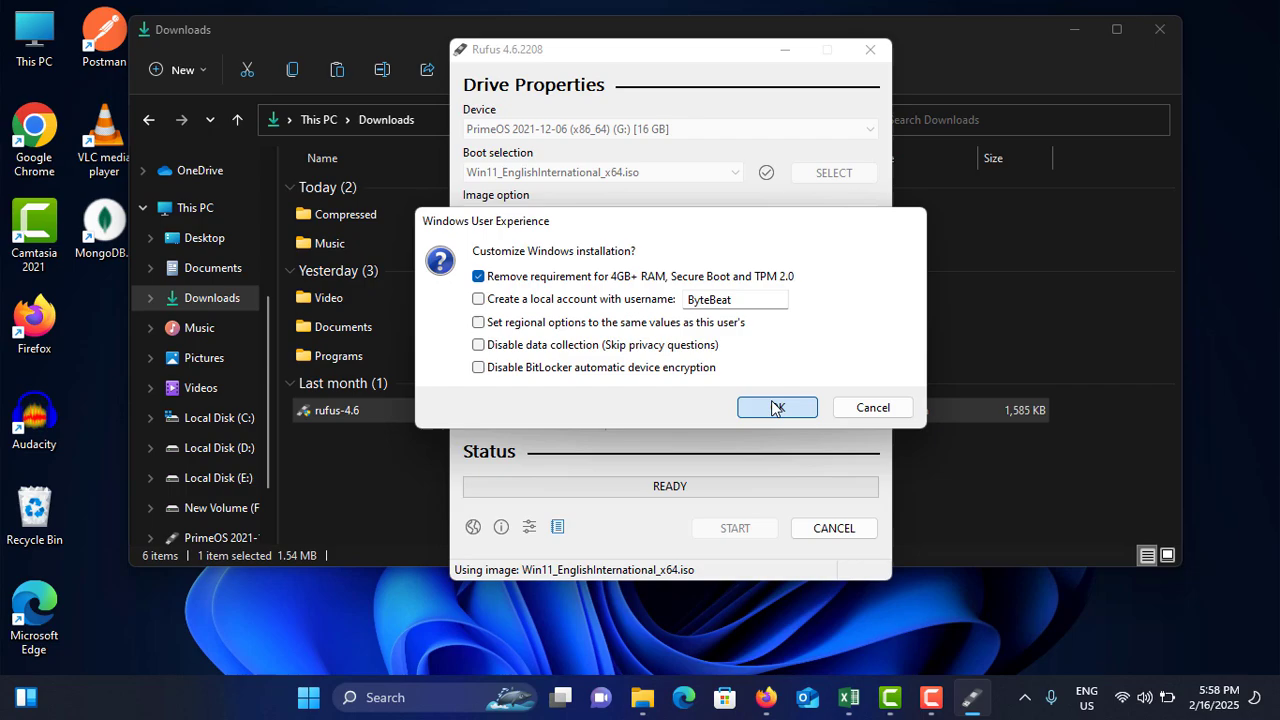
Accept the customizations and the data-destruction warning to begin writing to drive G:
click(776, 407)
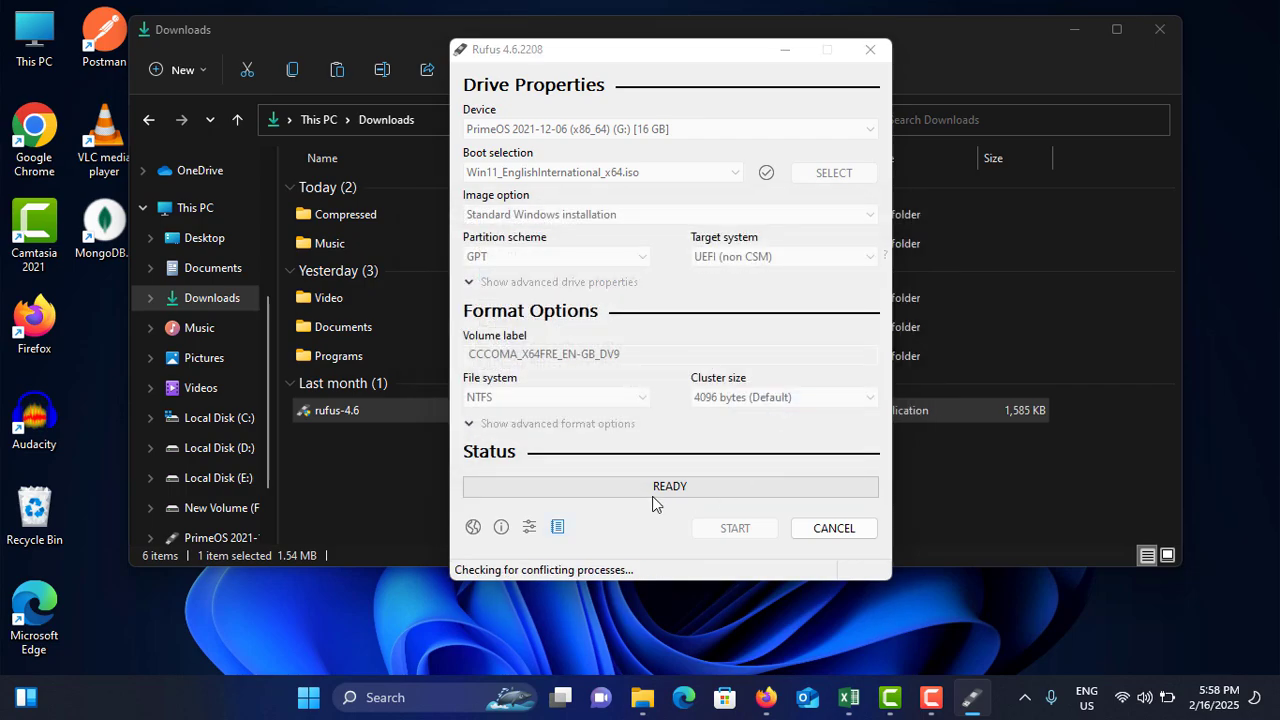
click(734, 528)
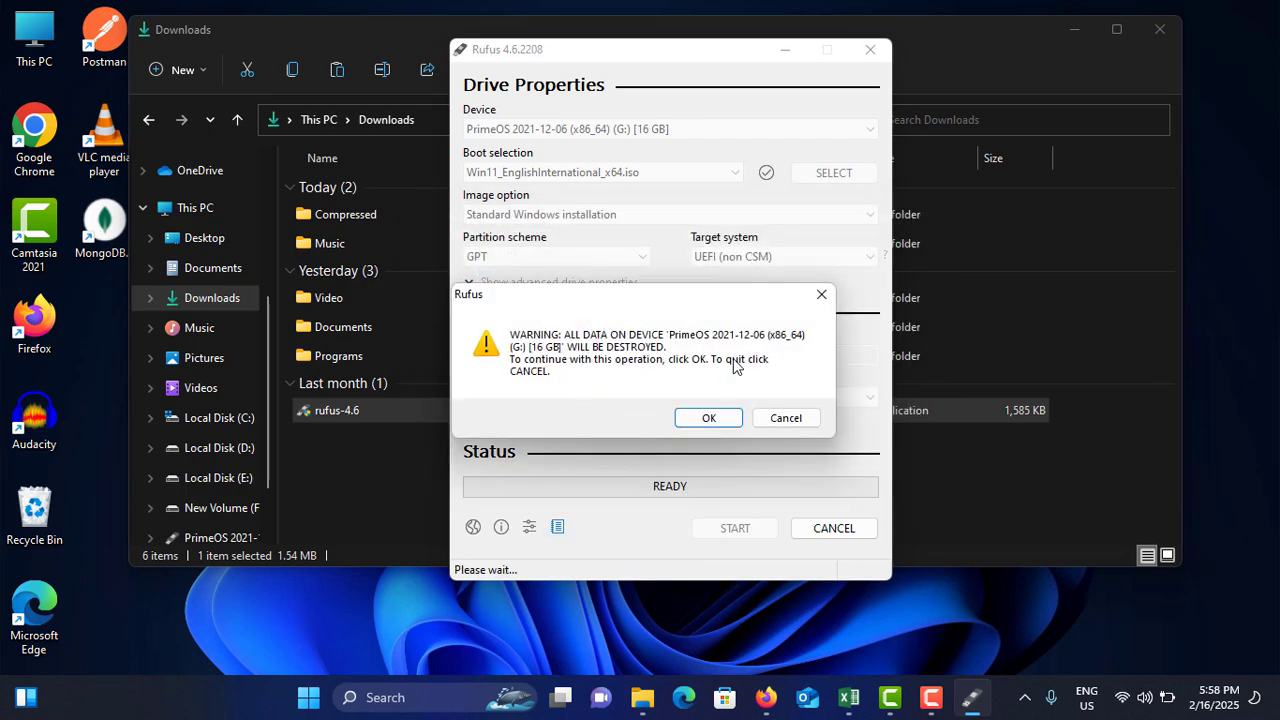
mouse_move(502, 332)
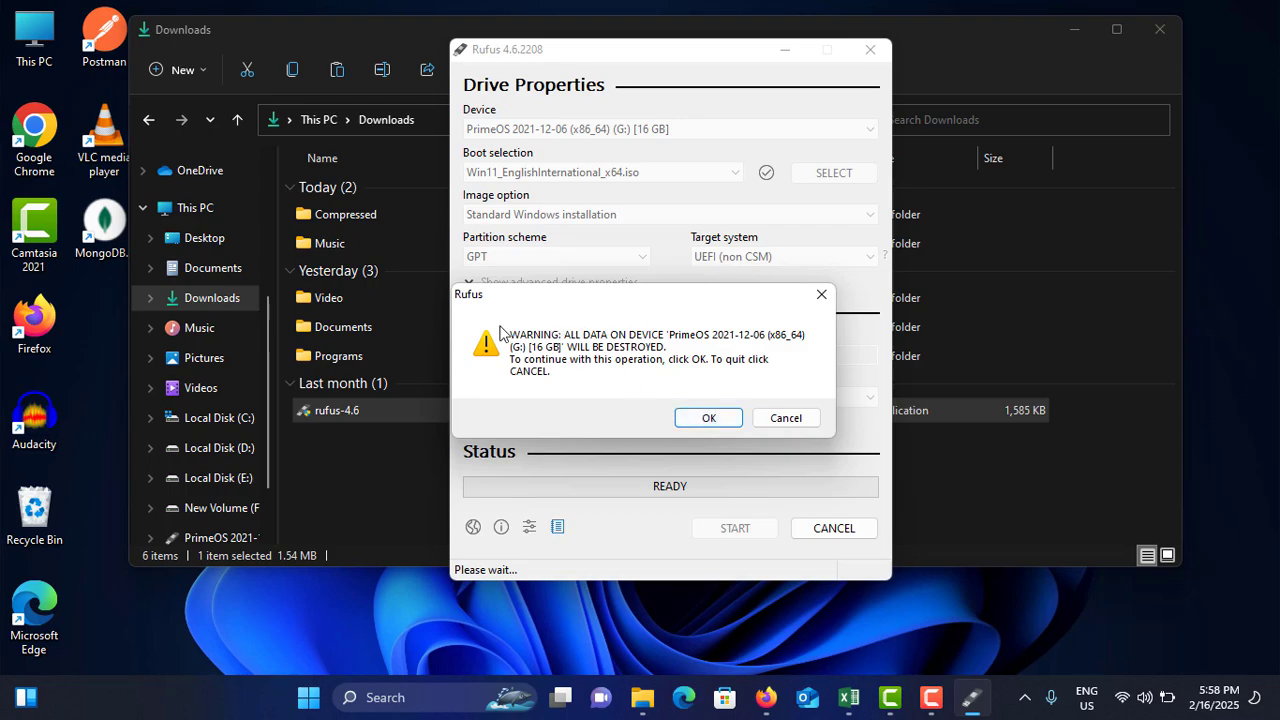
mouse_move(645, 360)
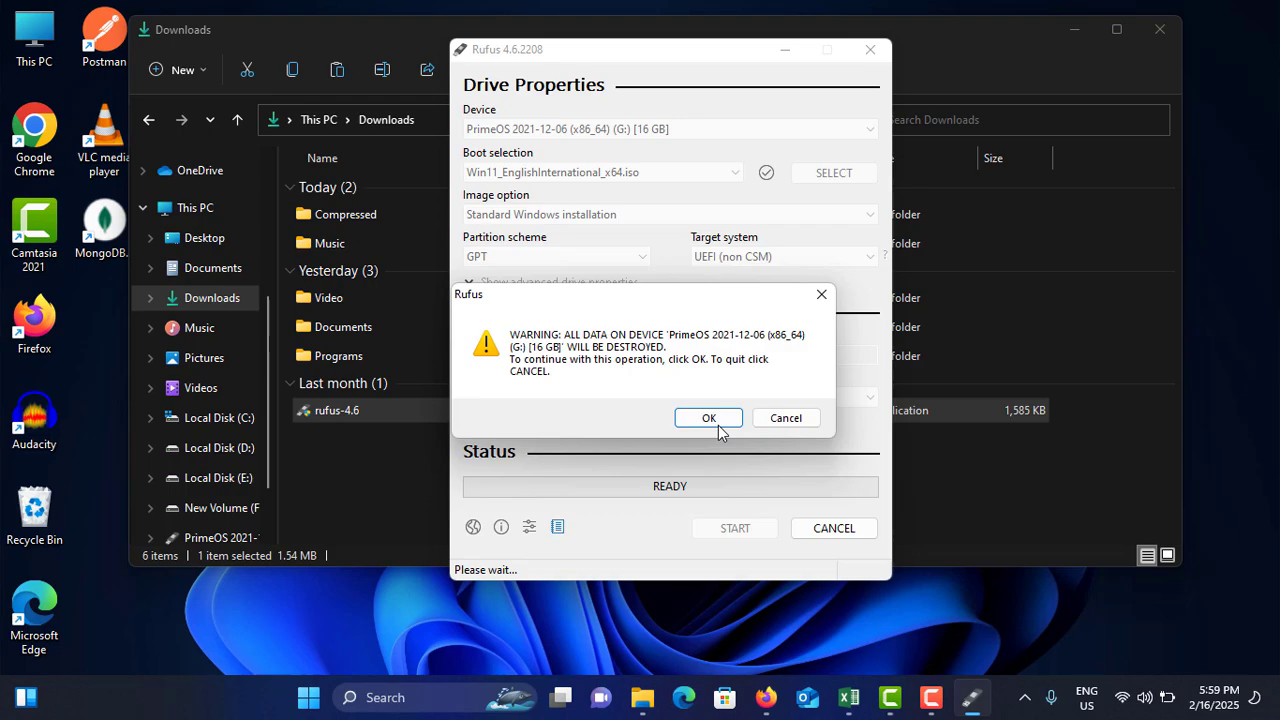
click(708, 418)
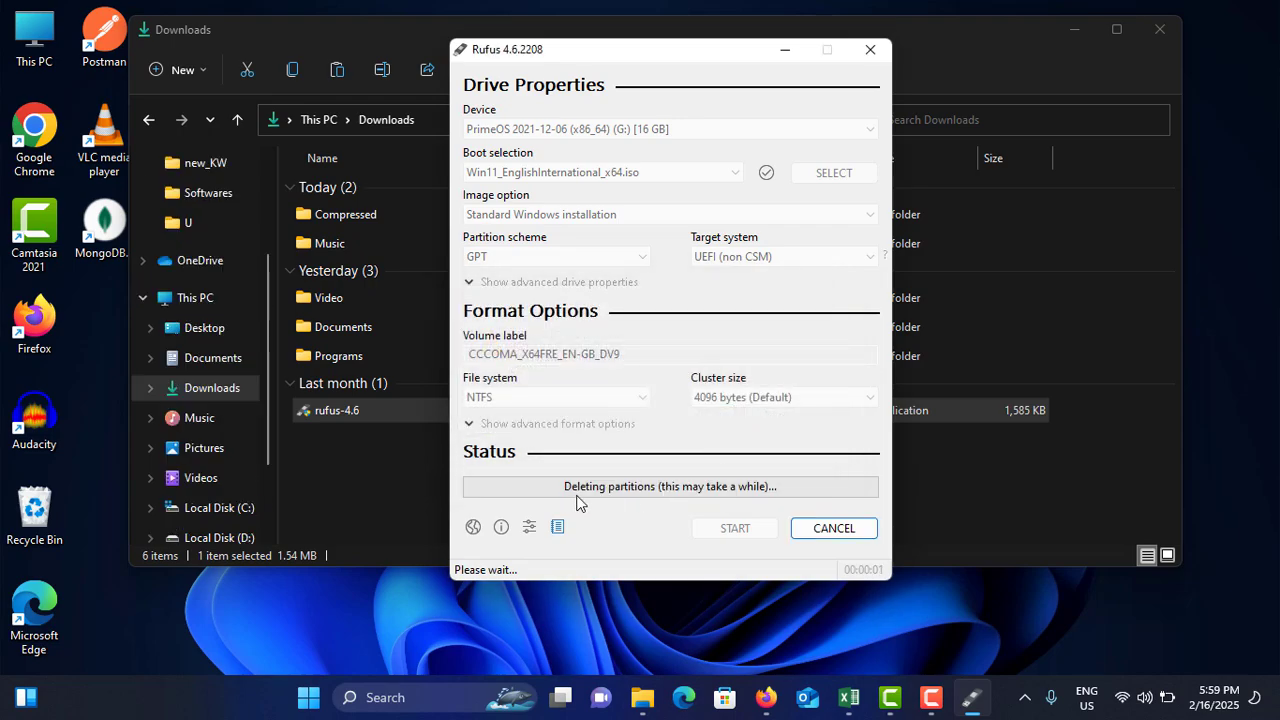